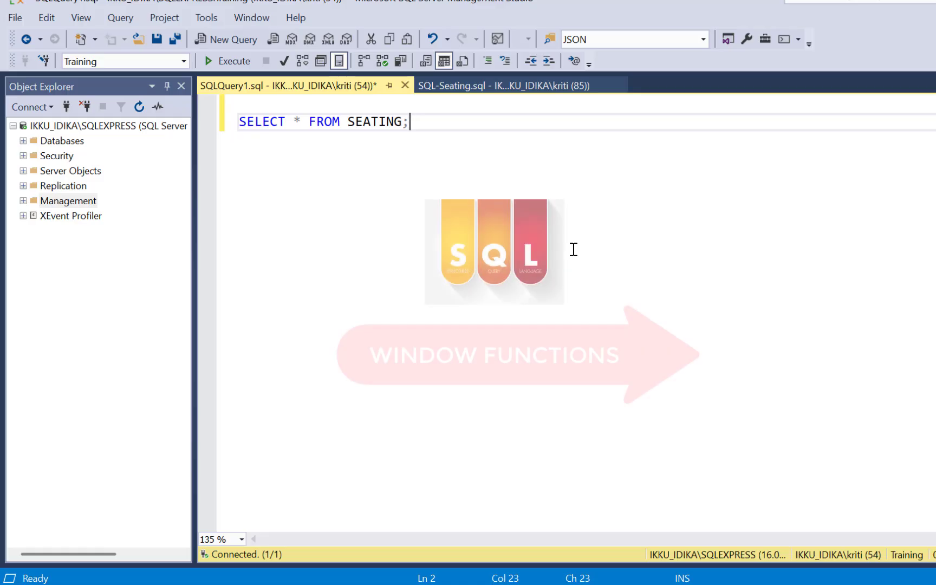
Run SELECT * FROM SEATING to list all ten seats with their free status
left_click(207, 60)
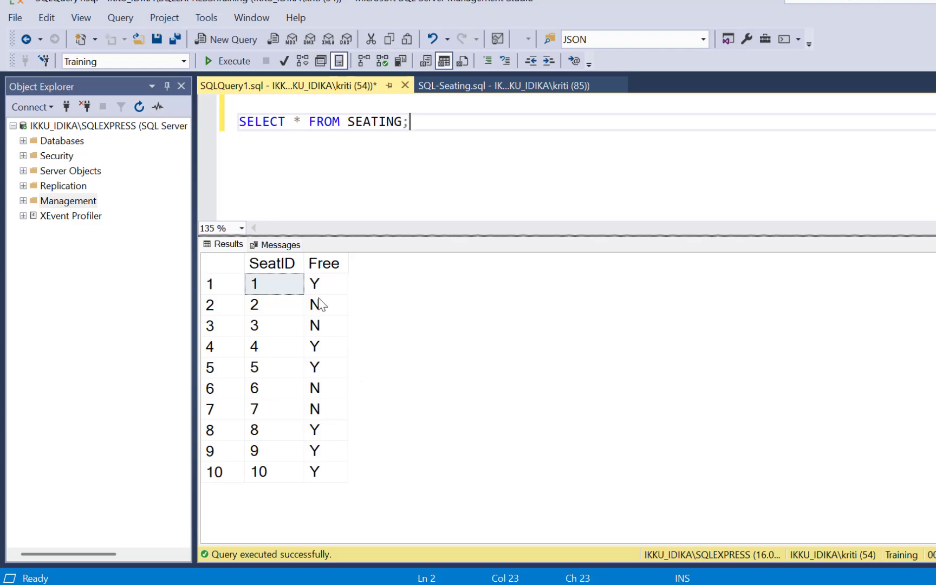
mouse_move(346, 274)
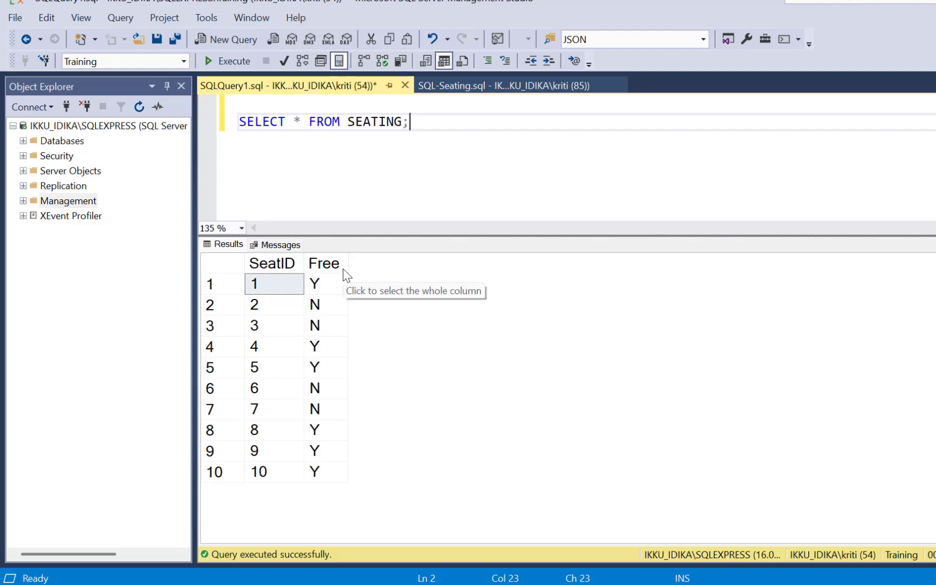
mouse_move(339, 289)
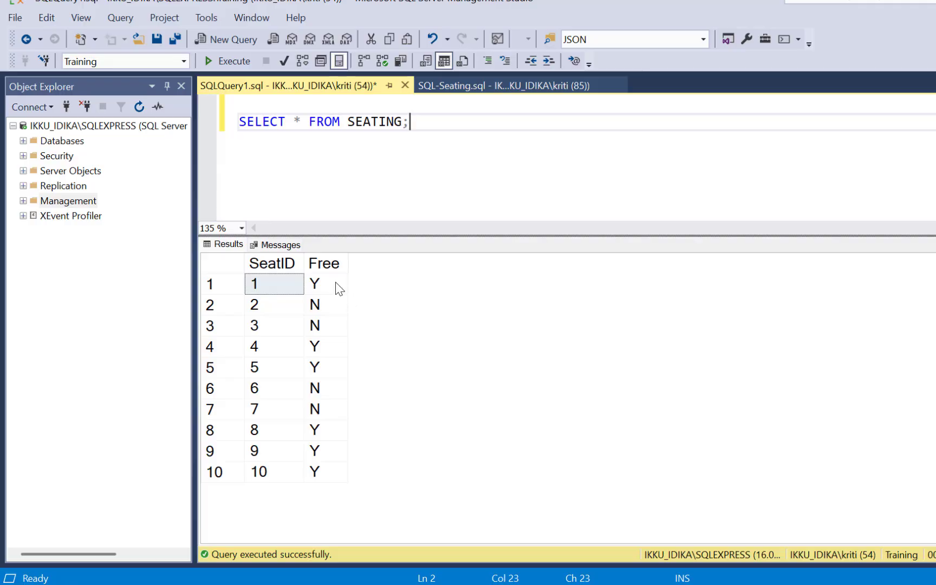
mouse_move(368, 312)
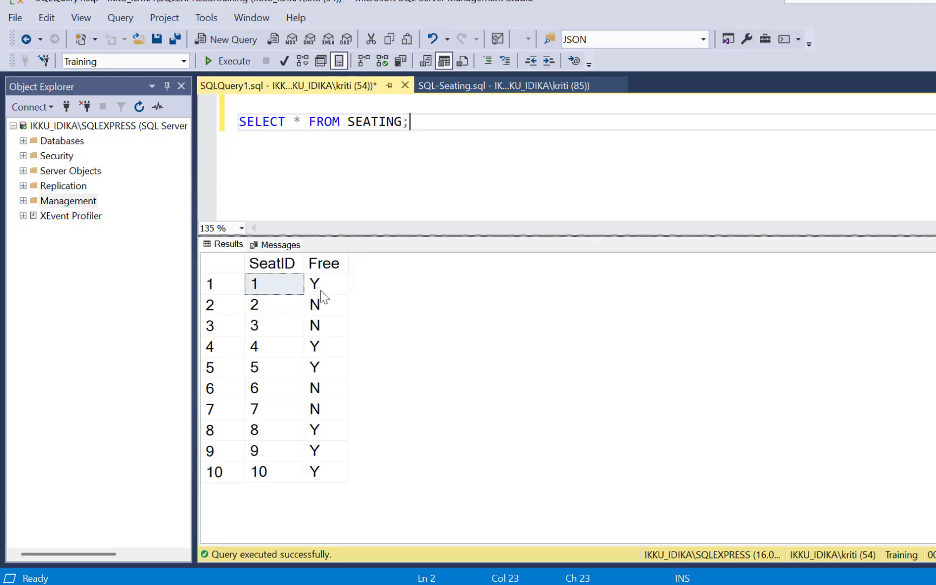
mouse_move(281, 425)
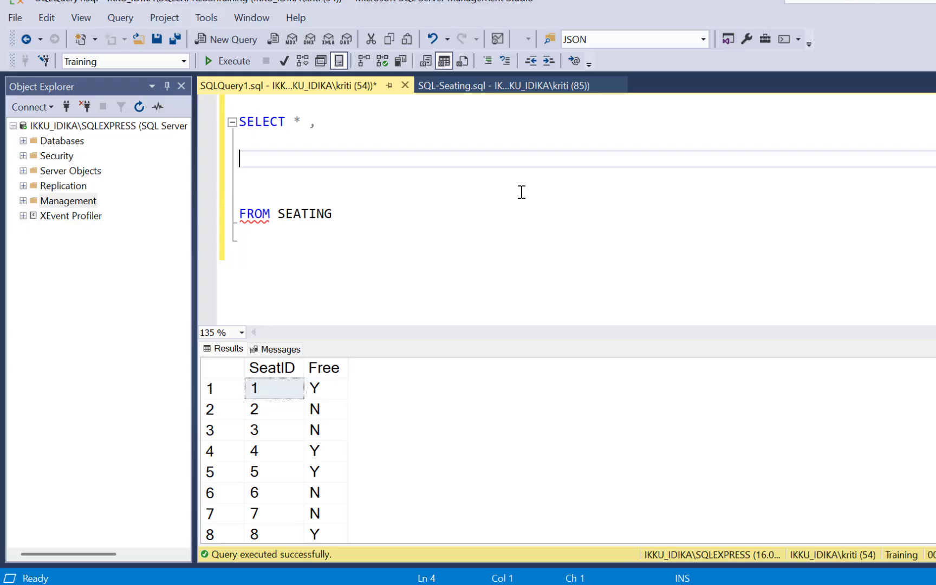
Add CASE WHEN FREE = 'Y' THEN 1 ELSE 0 END AS EmptySeat to the select list
type("CASE WH")
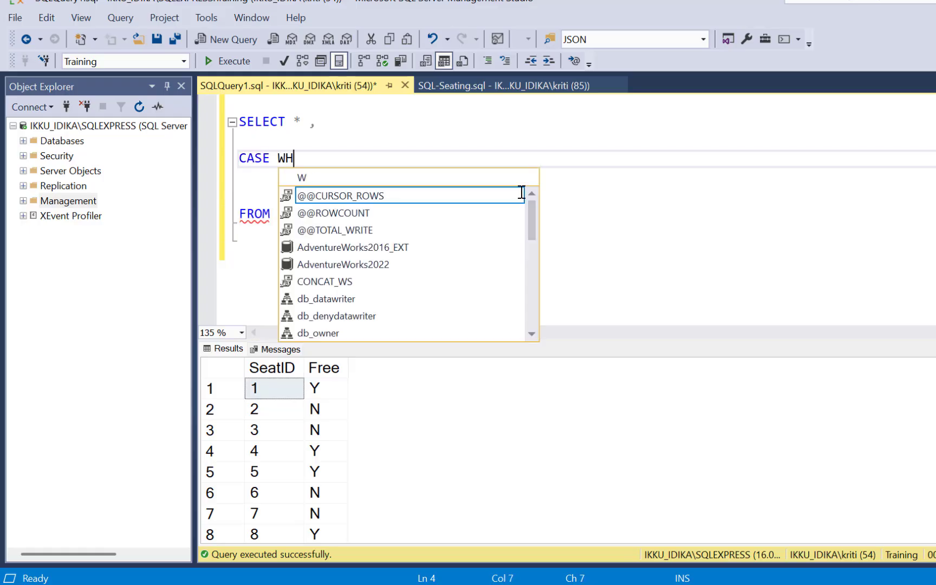
type("EN FREE")
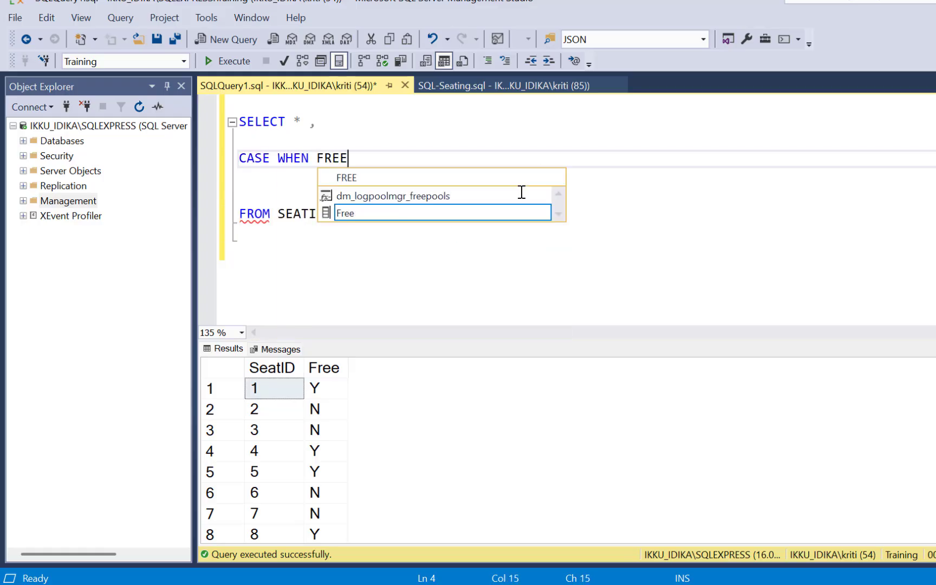
type("= 'Y")
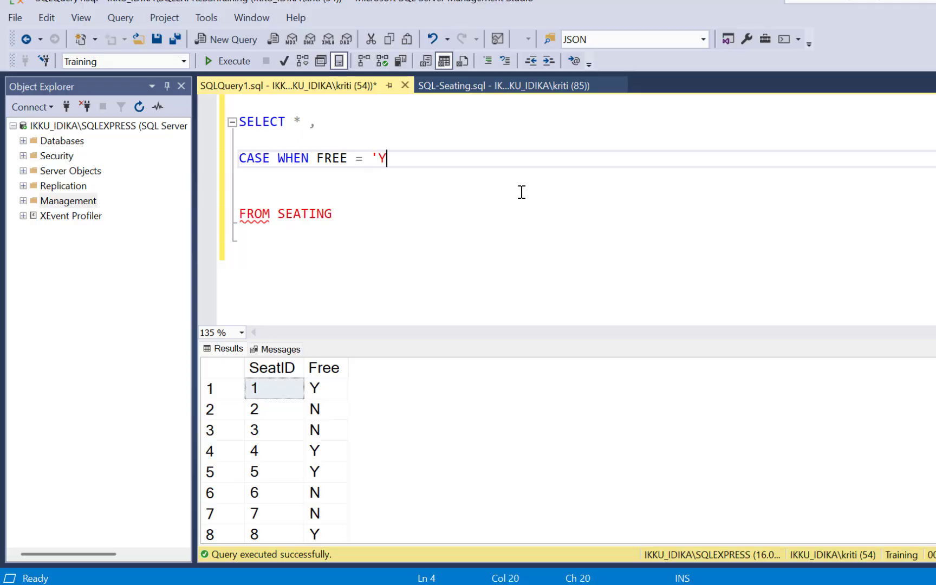
type("' THEN 1")
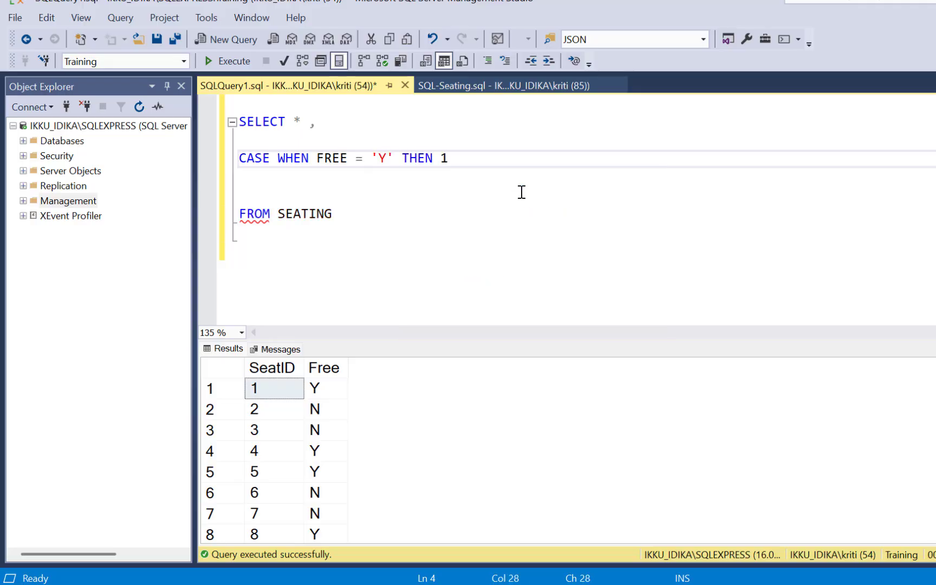
type("ELSE")
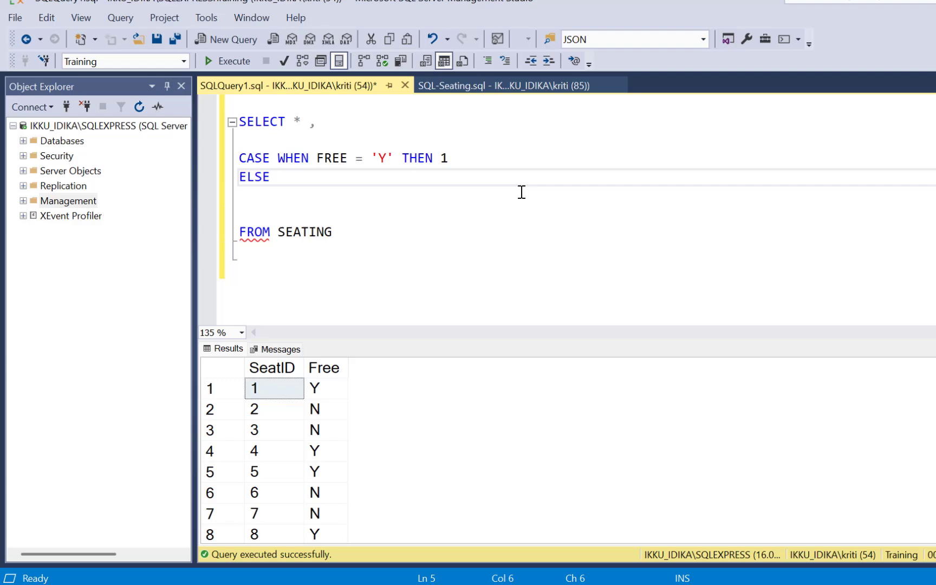
type("0 END")
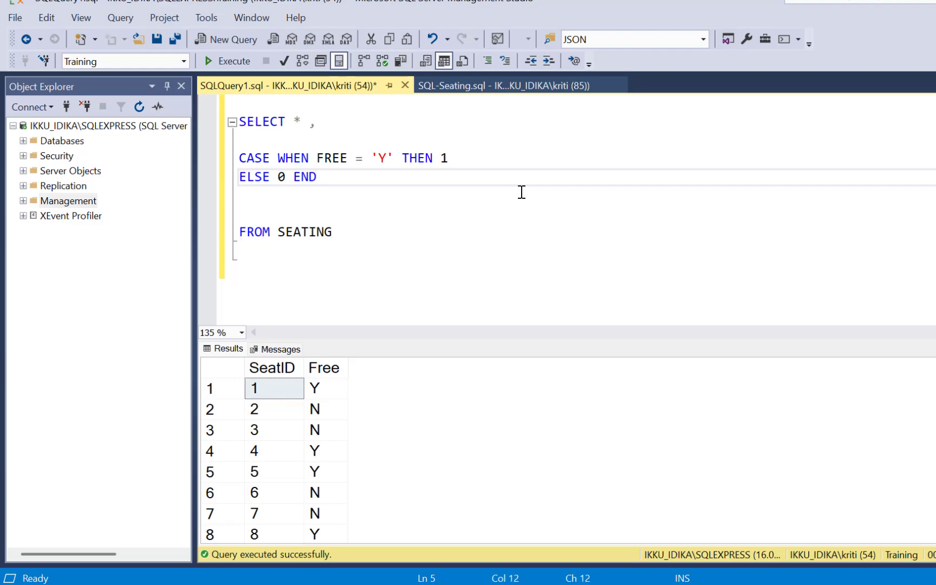
type("AS EmptyS")
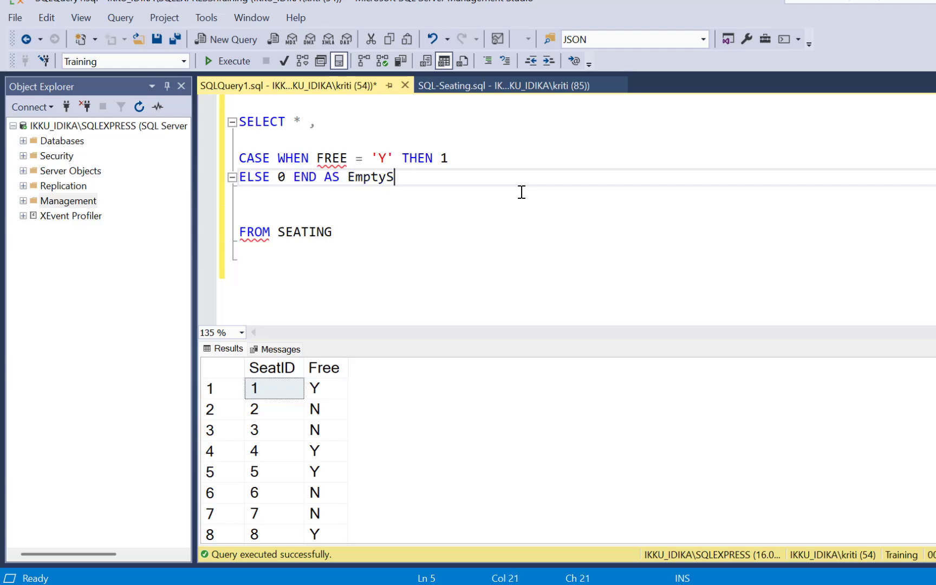
type("eat")
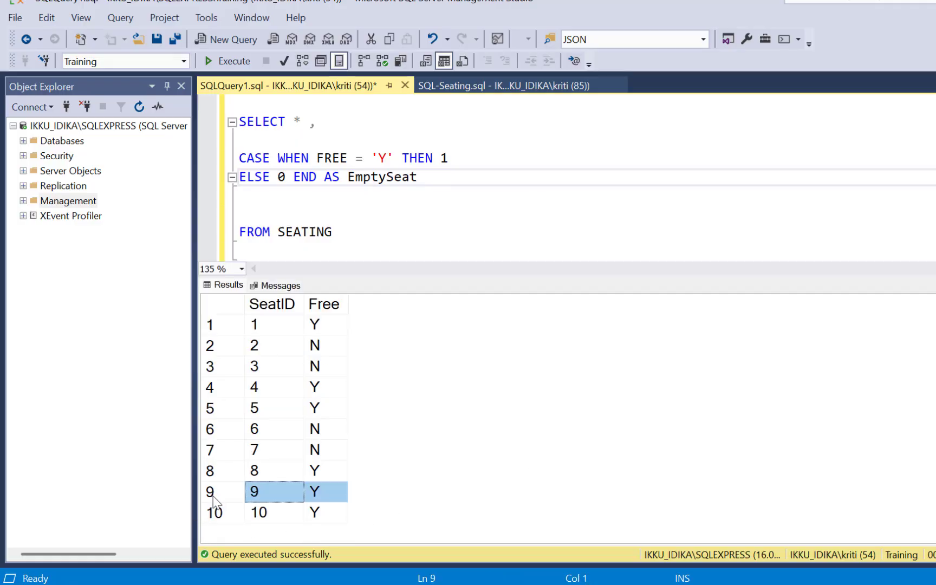
mouse_move(335, 501)
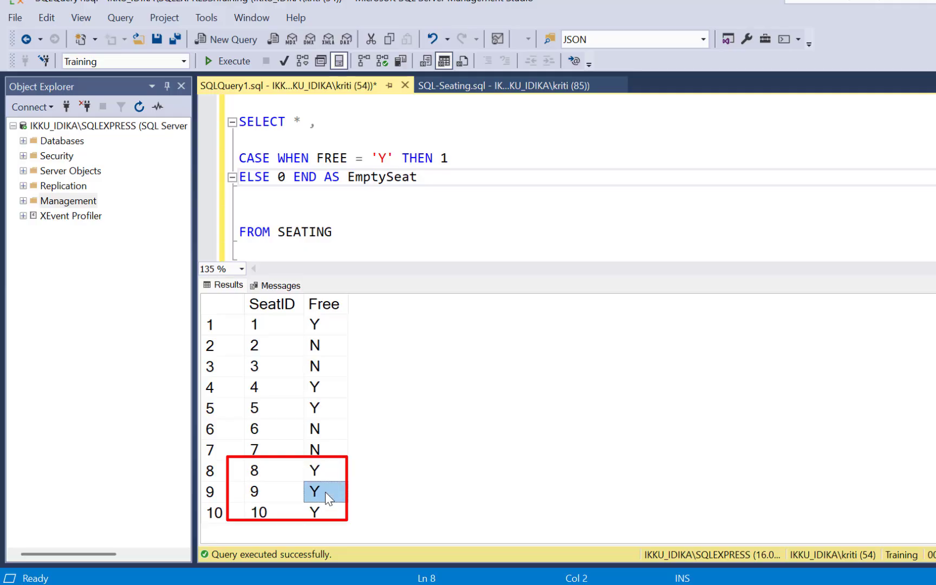
left_click(324, 512)
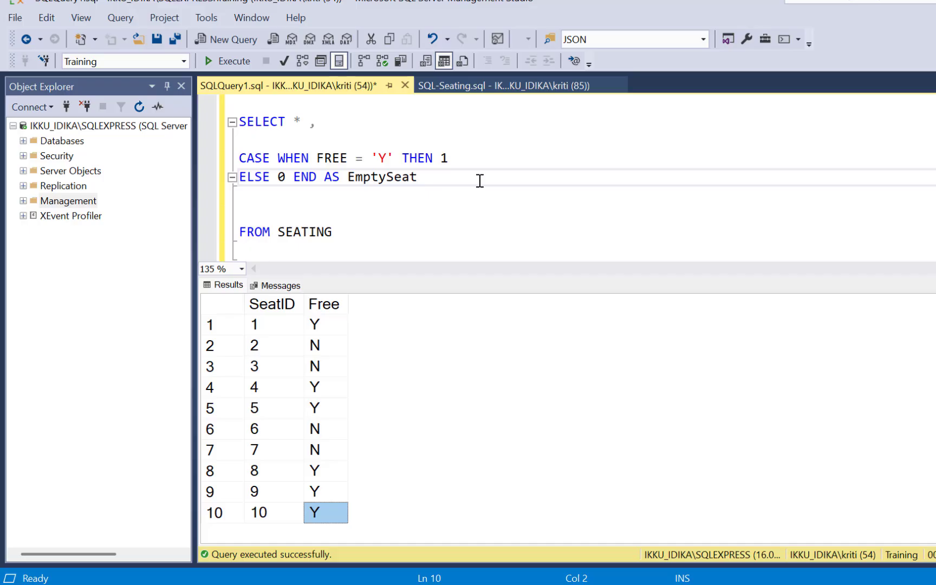
mouse_move(526, 235)
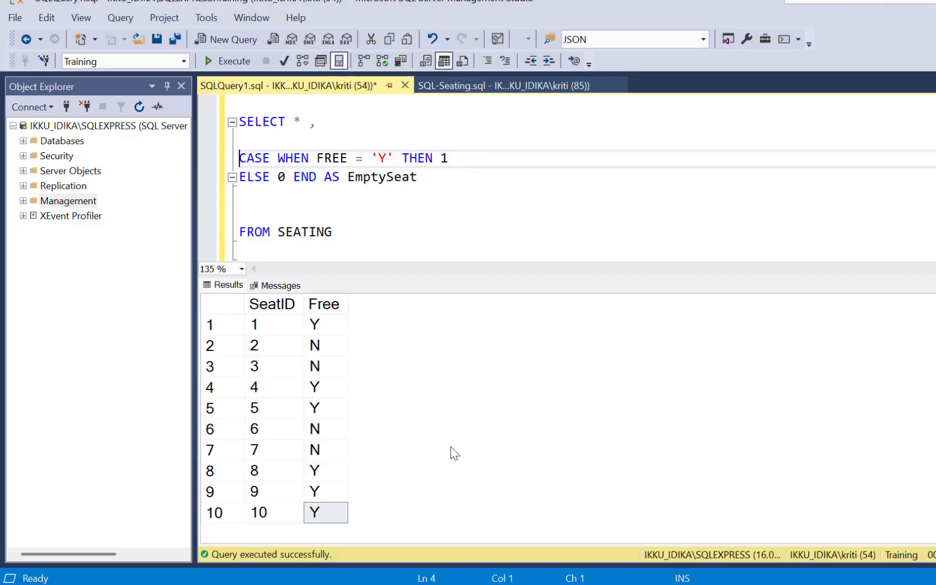
Wrap EmptySeat in SUM() OVER (ORDER BY SeatID ROWS BETWEEN 1 PRECEDING AND 1 FOLLOWING)
type("SUM(")
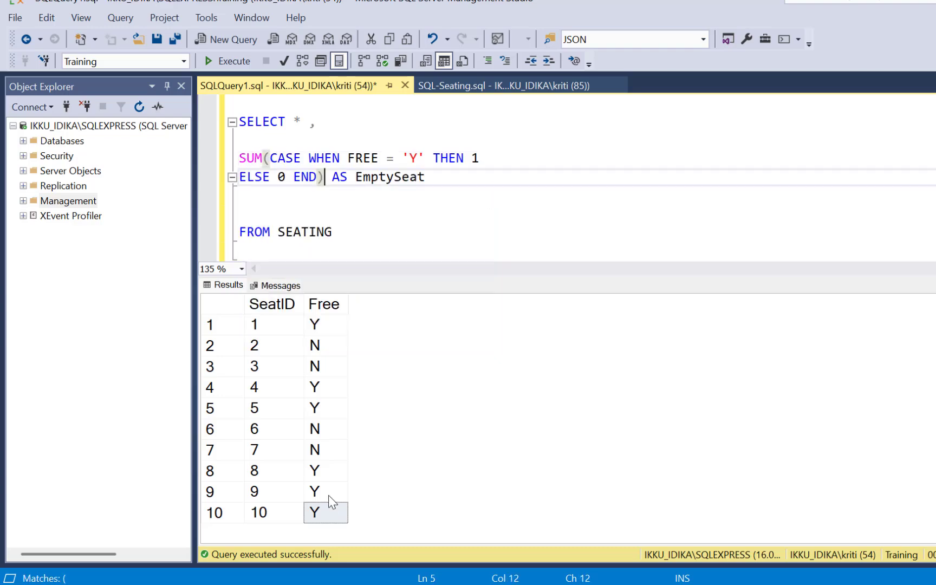
mouse_move(385, 522)
type("O")
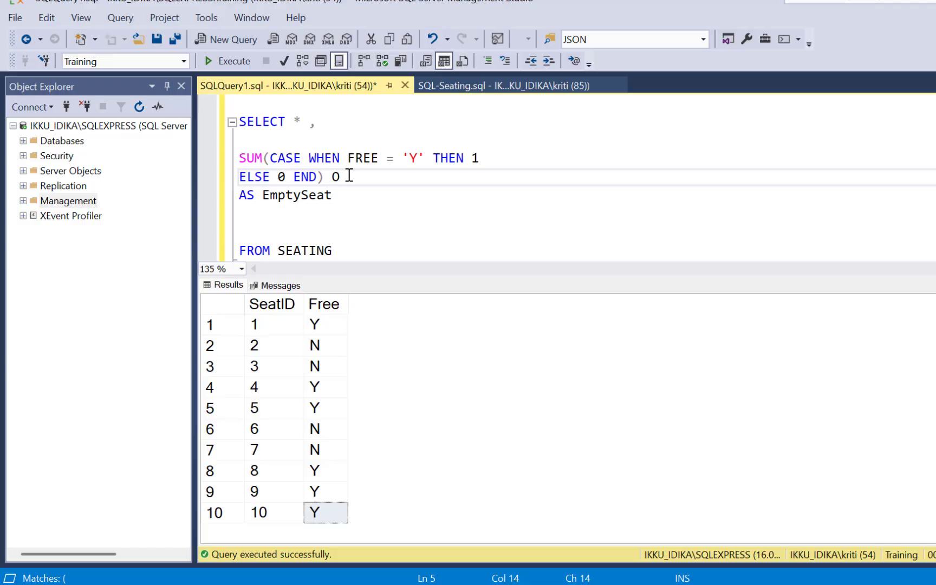
type("VER")
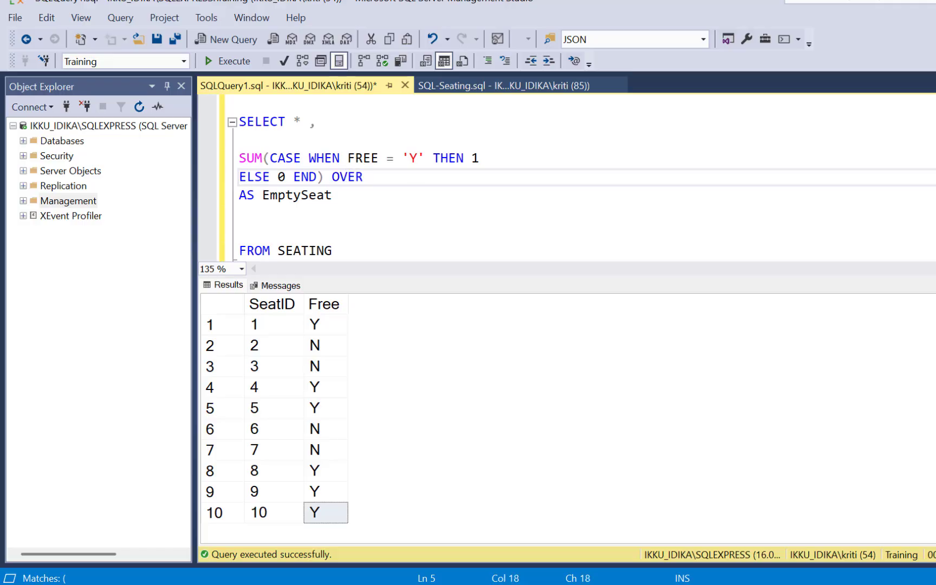
type("(OR")
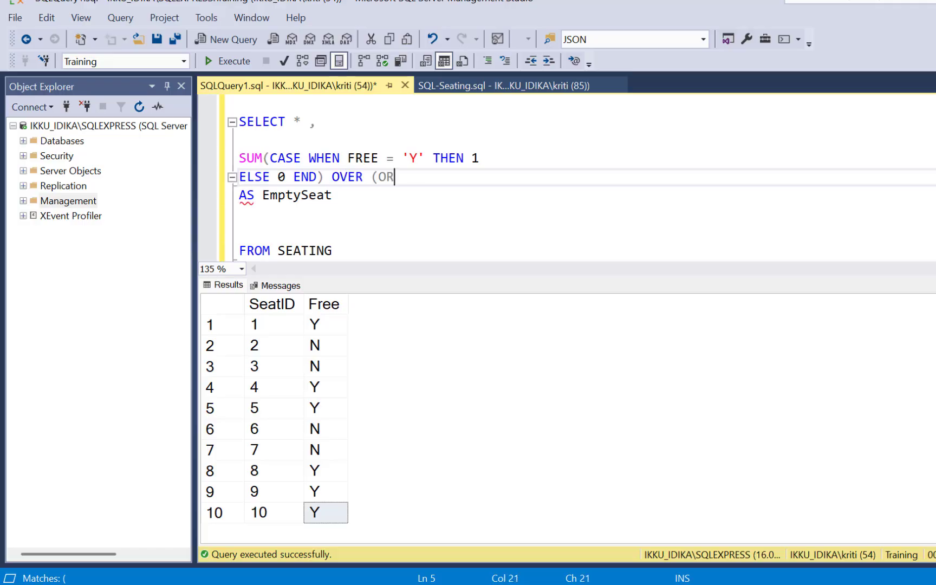
type("DER BY Seat")
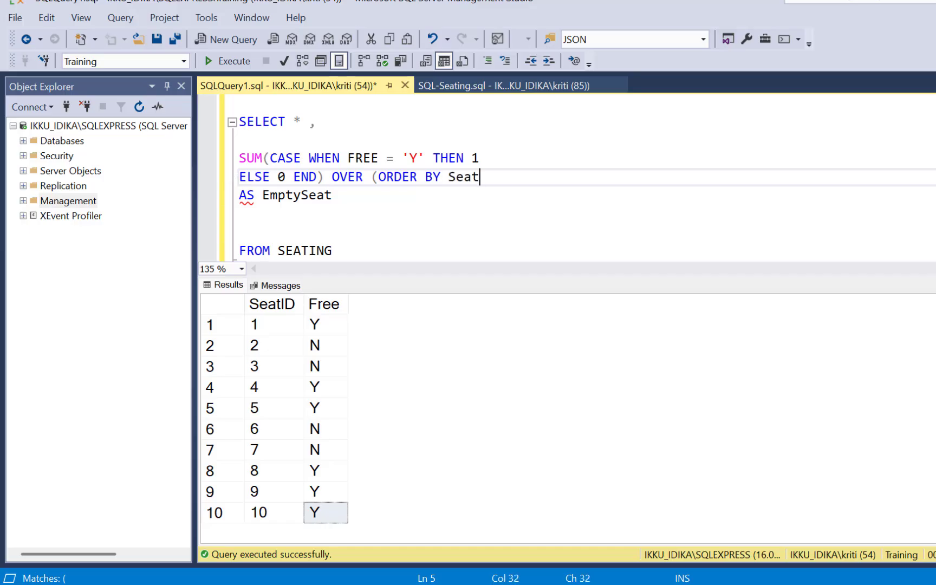
type("ID")
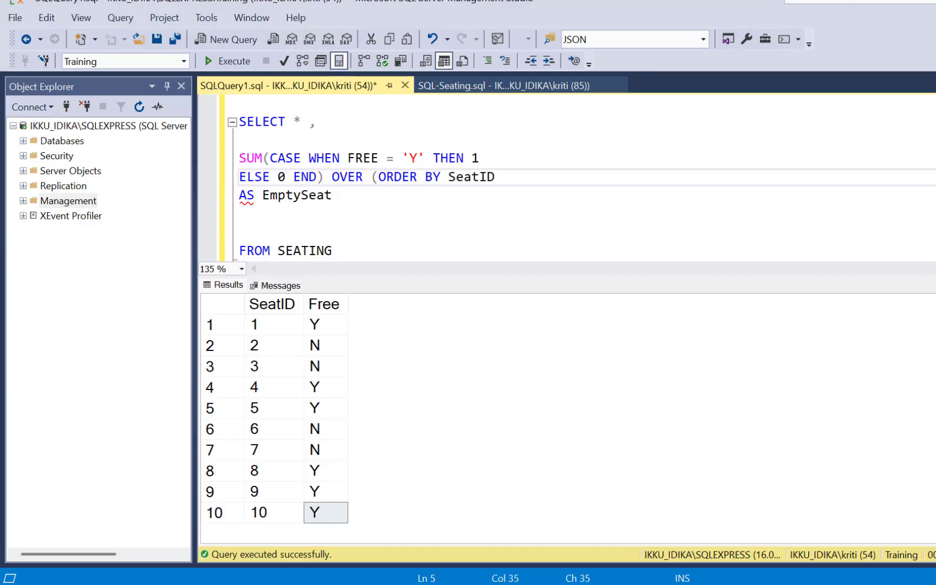
type("ROWS")
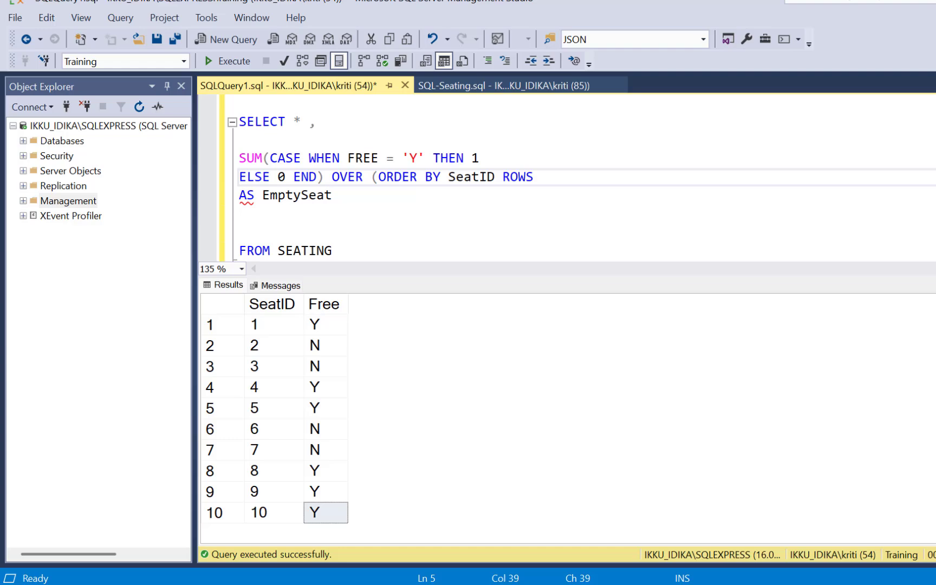
type("BETWEEN 1 PRE")
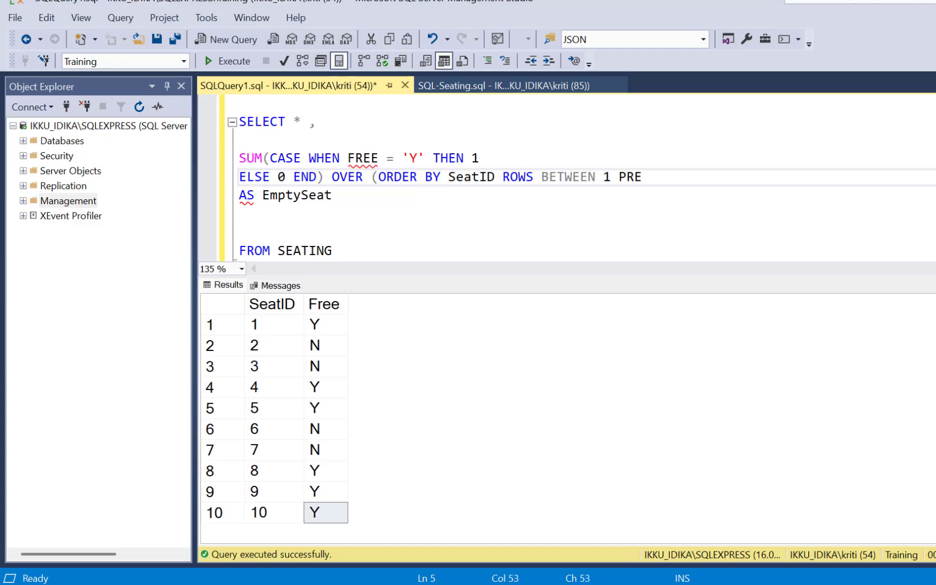
type("CEDING AND")
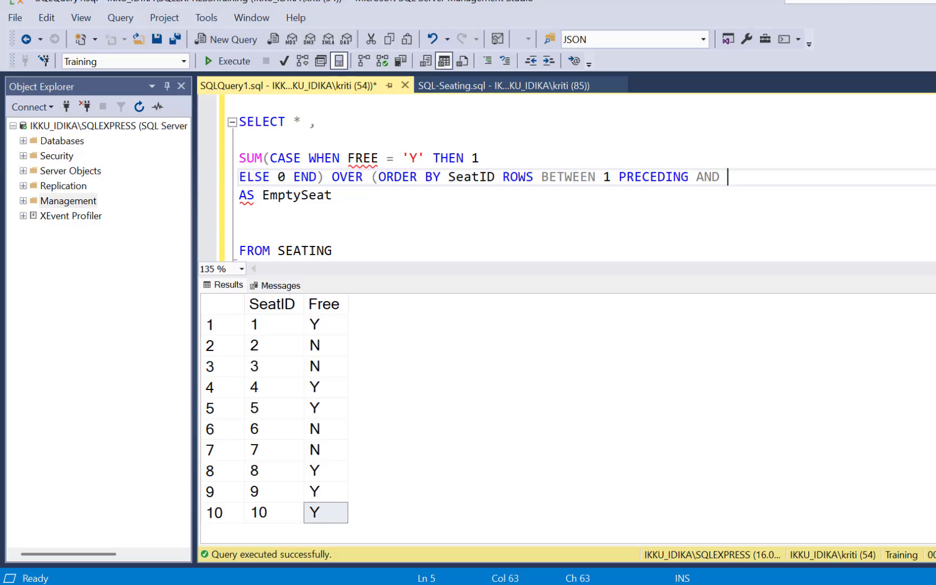
type("1 FOLLOWING")
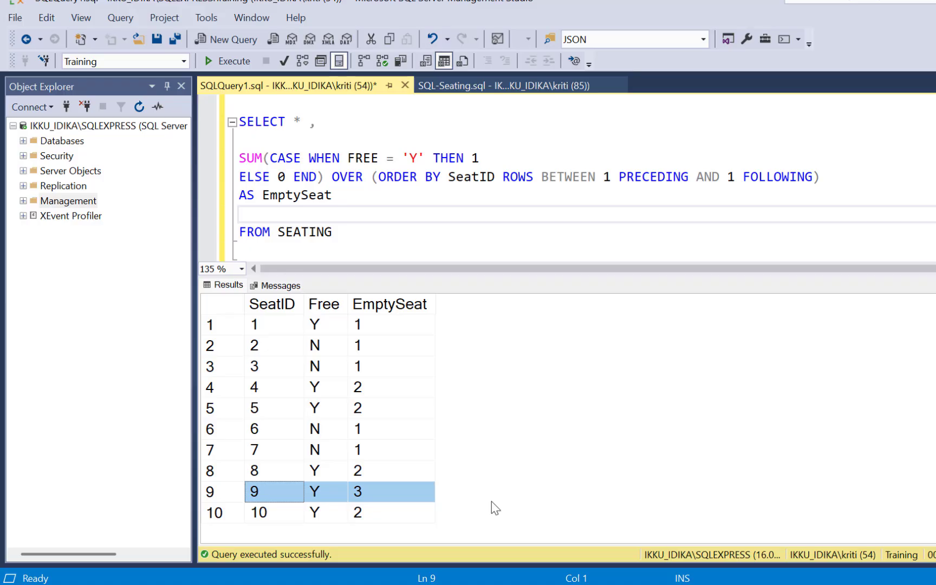
mouse_move(403, 501)
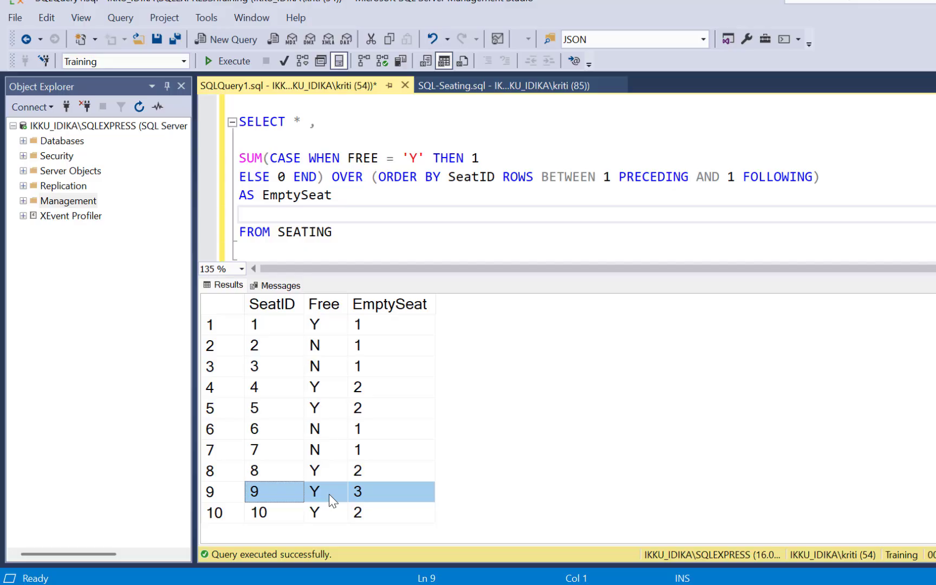
mouse_move(327, 501)
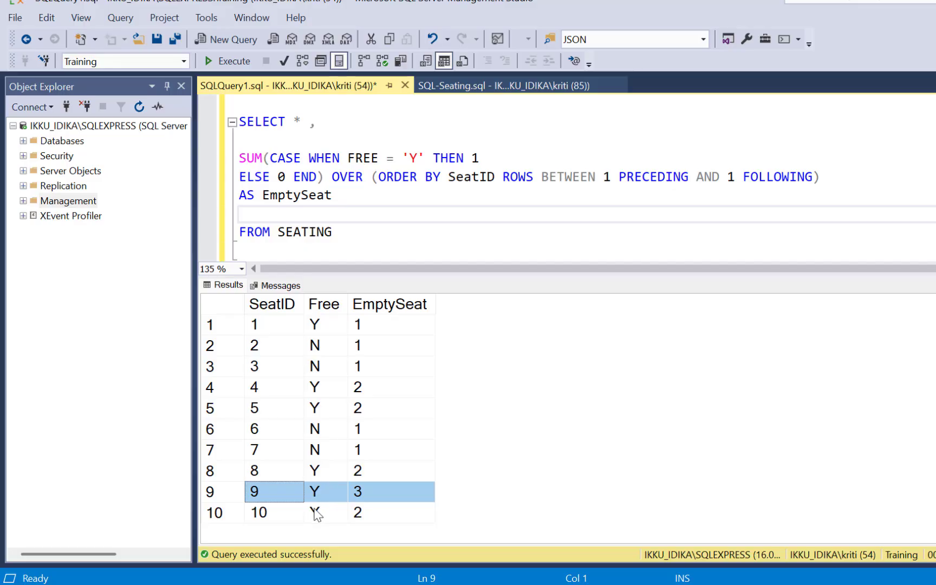
mouse_move(319, 519)
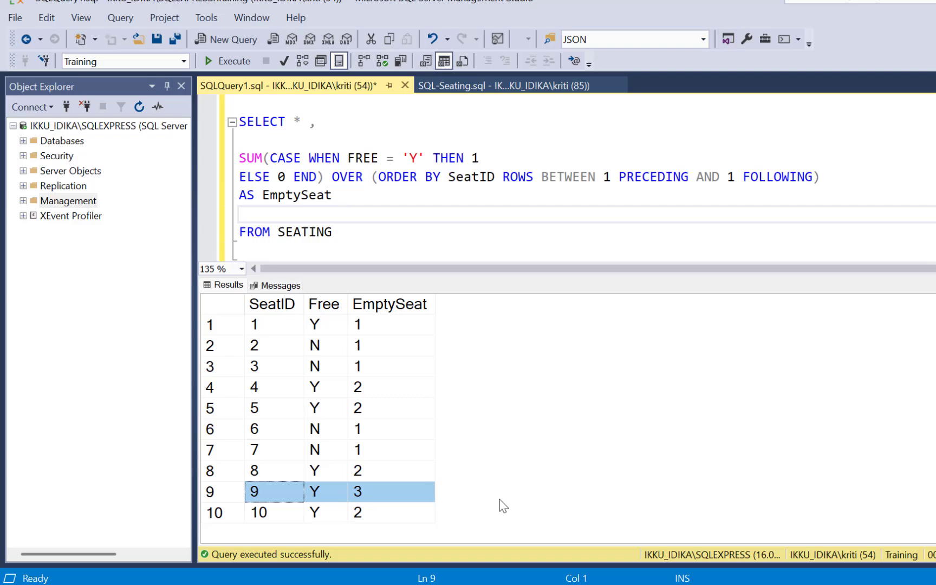
mouse_move(307, 437)
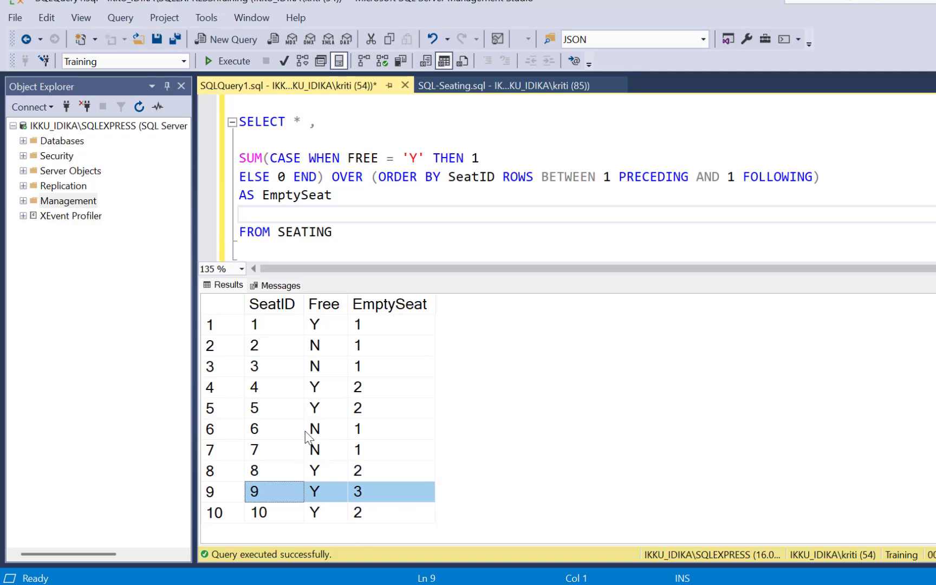
mouse_move(232, 458)
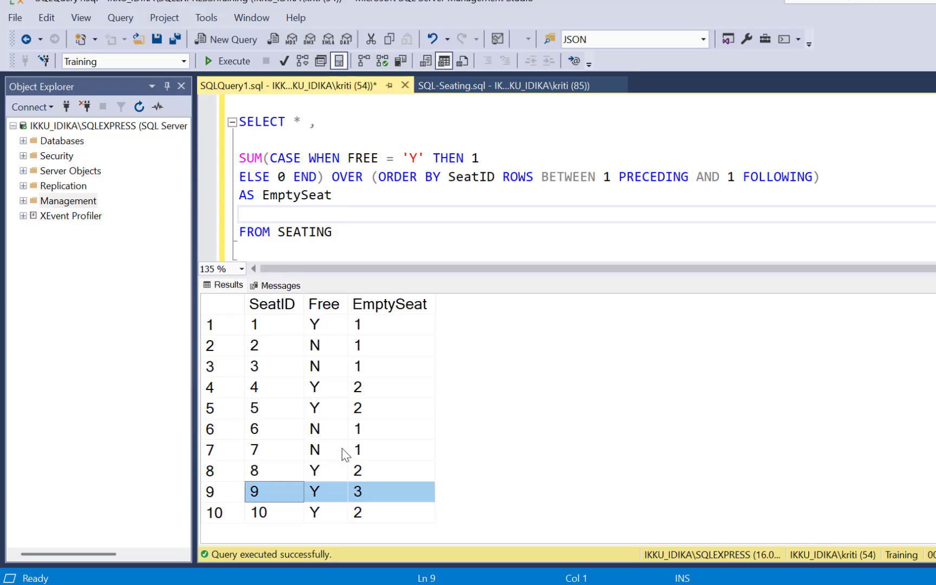
Rerun the query on the updated data so seat 7 is free and seats 8–9 show 3
left_click(232, 60)
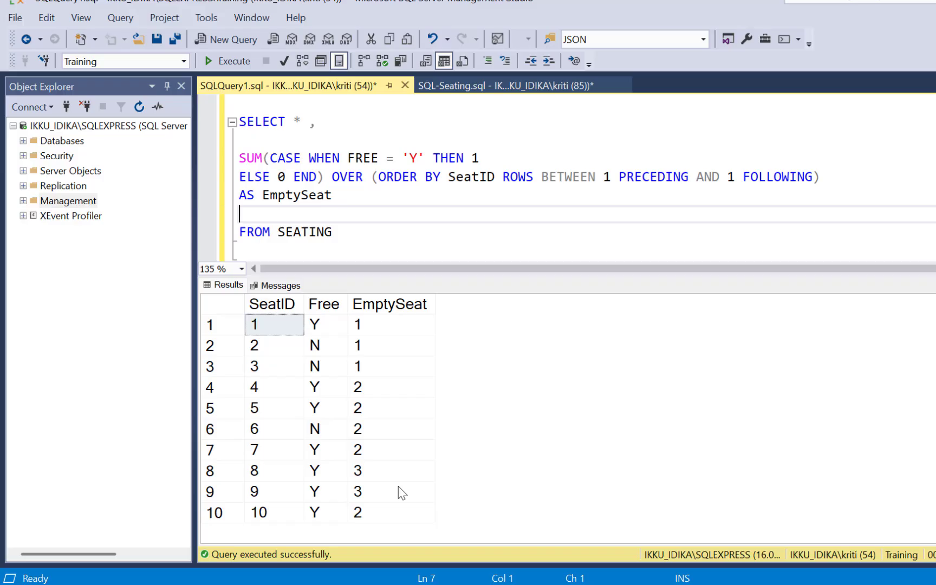
mouse_move(294, 461)
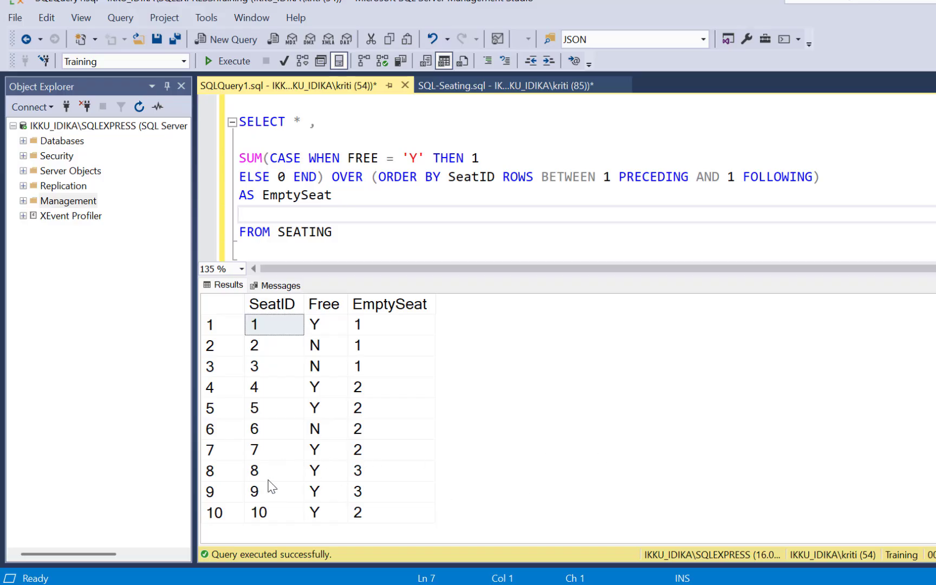
mouse_move(386, 478)
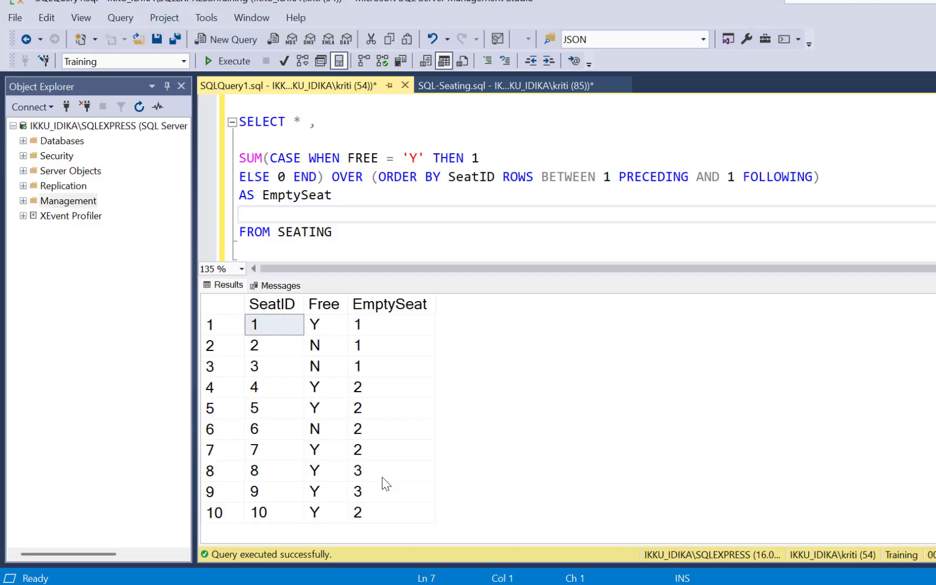
mouse_move(277, 493)
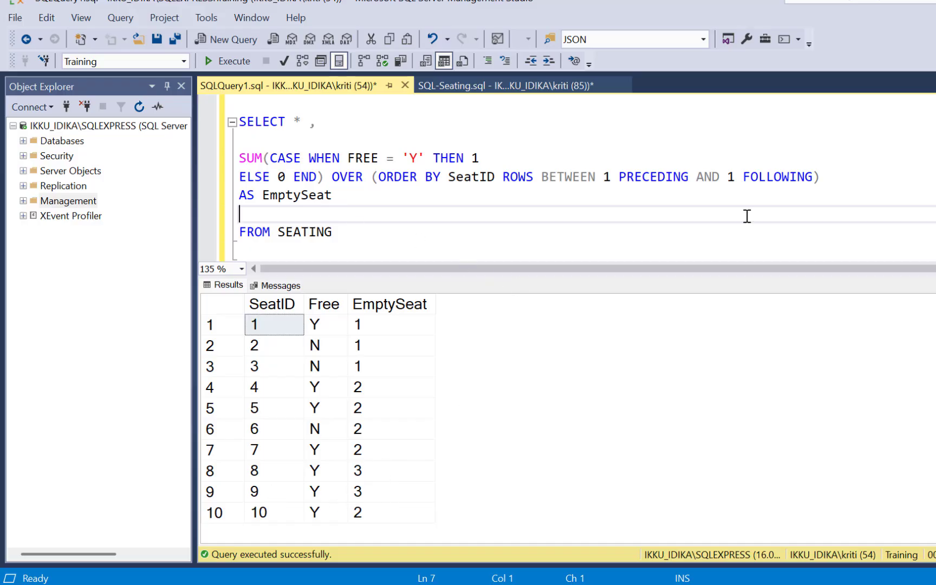
mouse_move(794, 199)
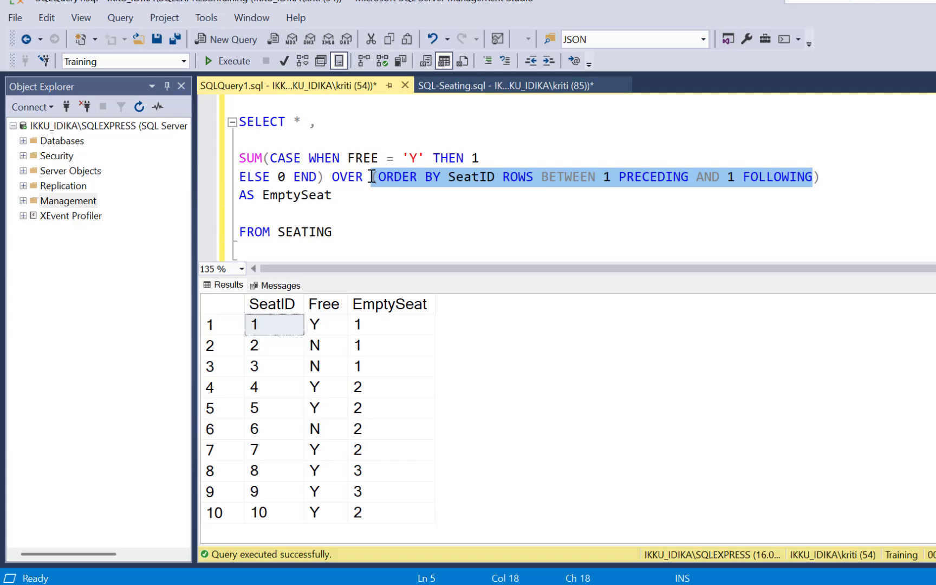
left_click(611, 198)
type("2")
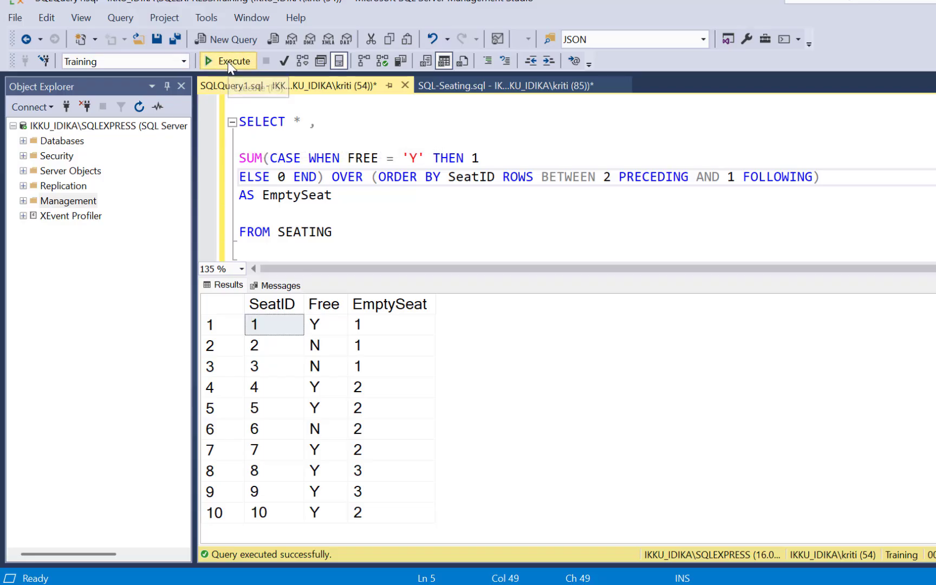
Run the 2 PRECEDING window, seeing EmptySeat 4 at seat 9, then revert to 1 PRECEDING
left_click(228, 60)
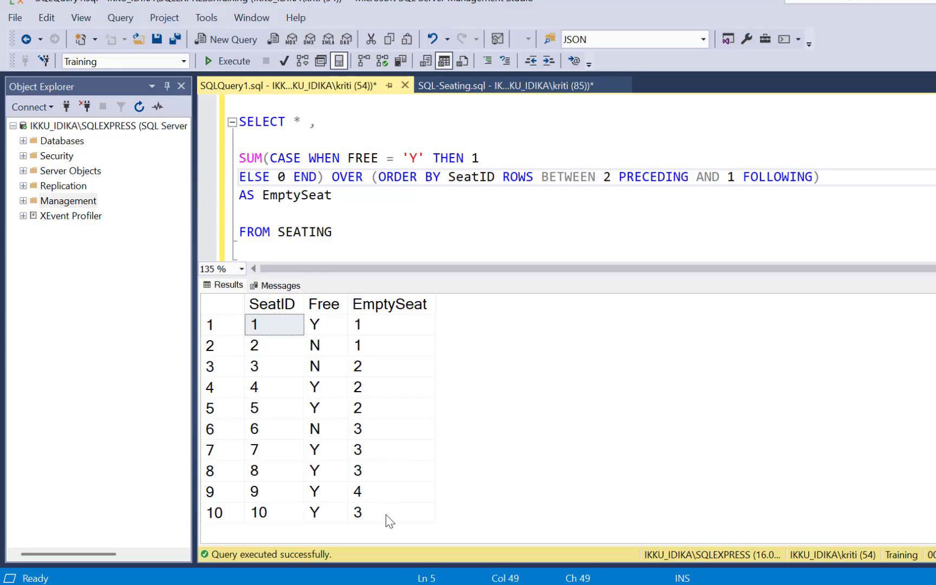
key("Backspace")
type("1")
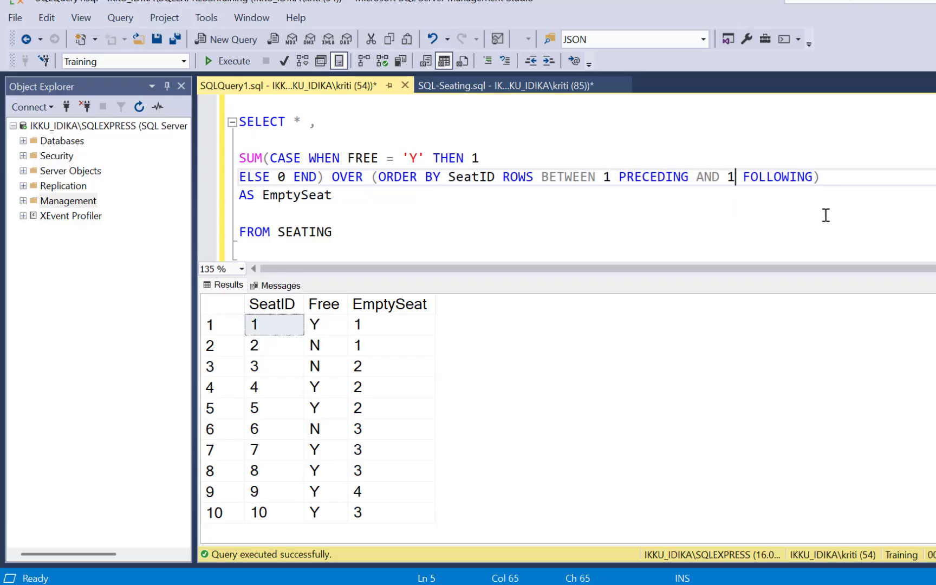
Change the window to 1 PRECEDING AND 2 FOLLOWING for a four-row sum
type("2")
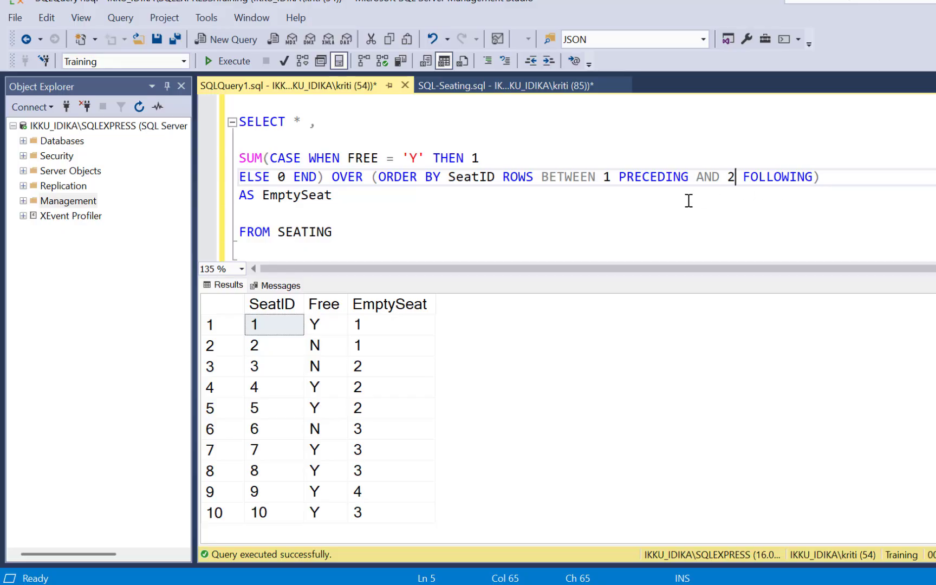
mouse_move(731, 223)
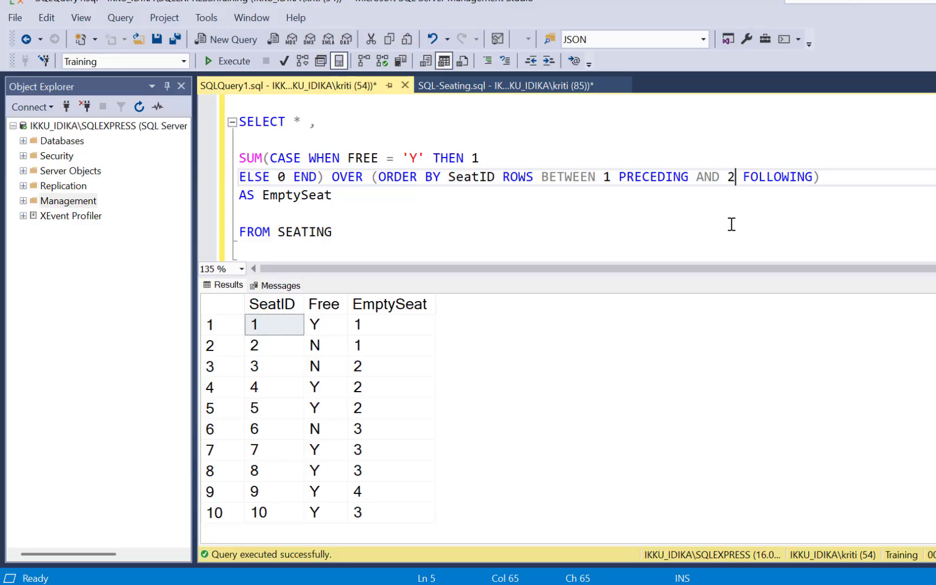
mouse_move(666, 185)
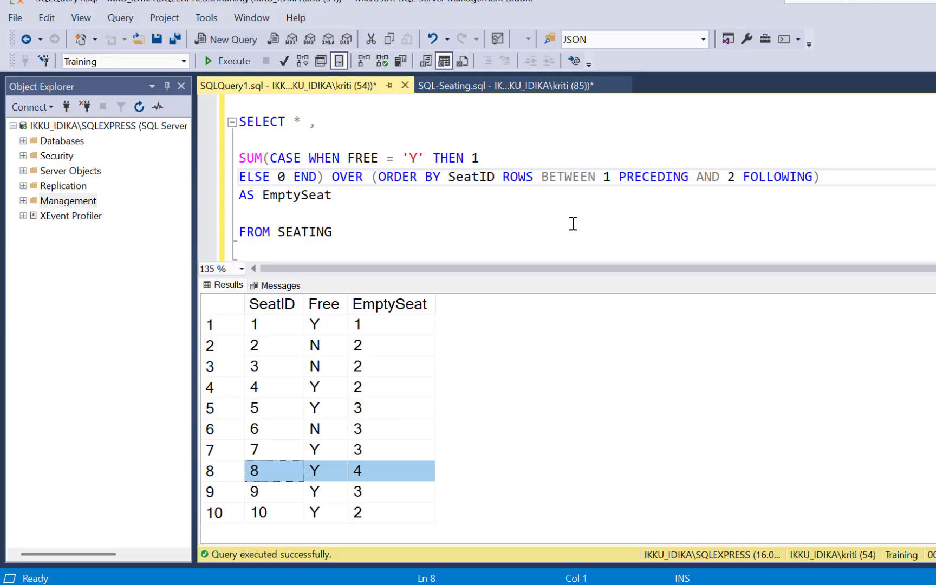
mouse_move(421, 238)
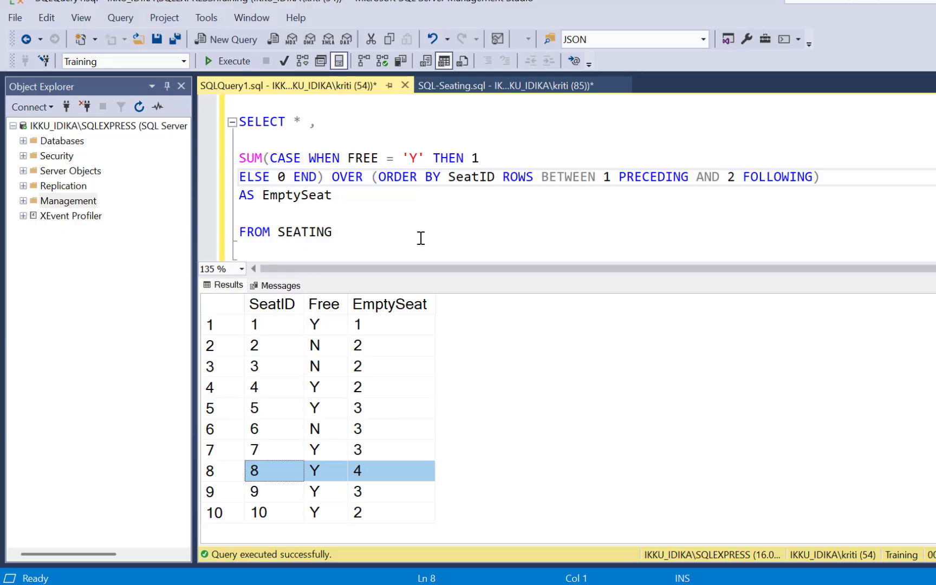
mouse_move(673, 188)
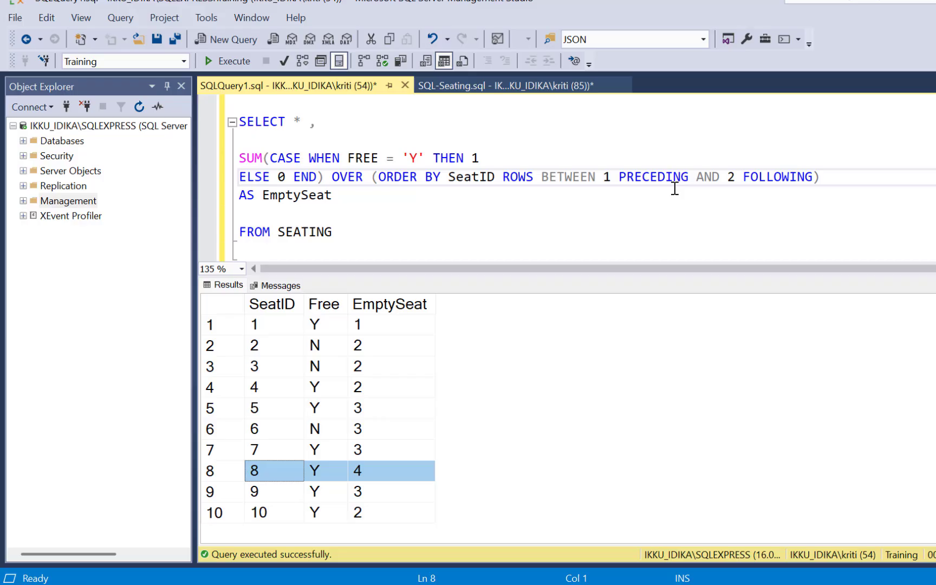
mouse_move(619, 202)
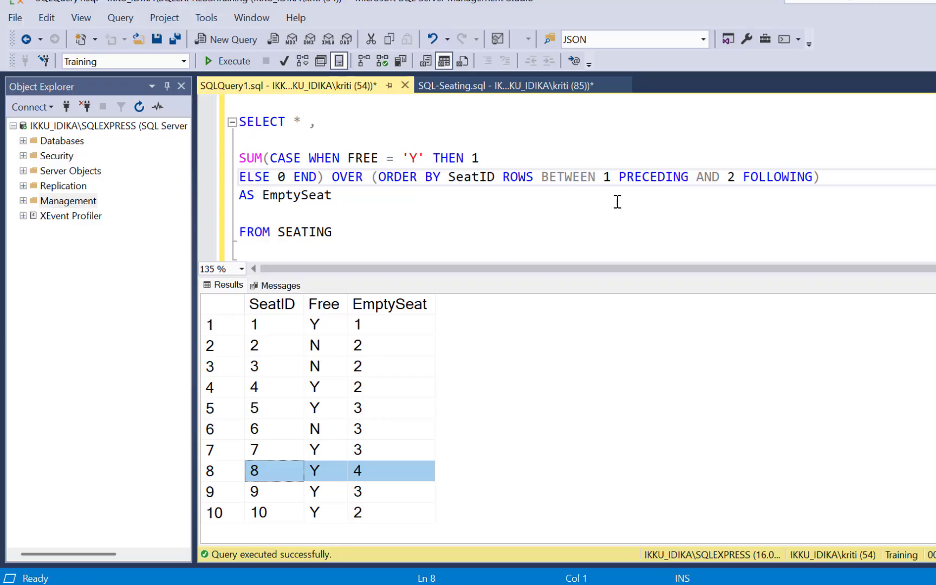
mouse_move(430, 221)
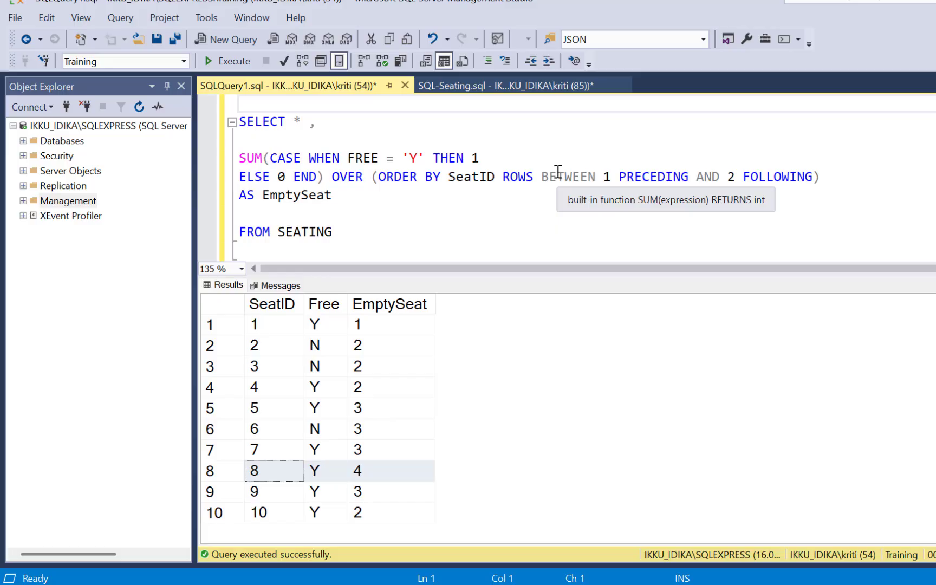
Wrap the query as CTE_SEAT, select SEATID WHERE EmptySeat = 4, and run it to get seat 8
type("WITH C")
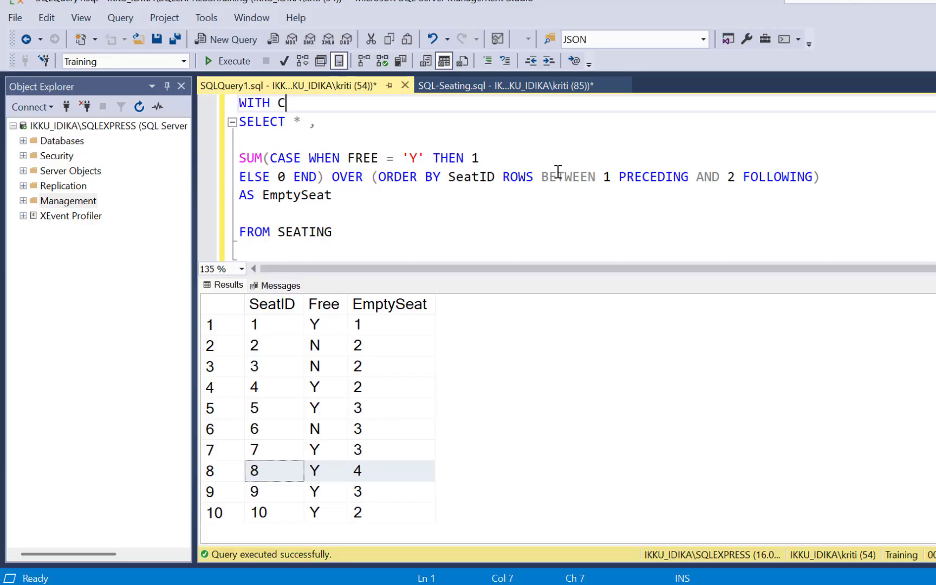
type("TE_SEAT A")
type("SELECT")
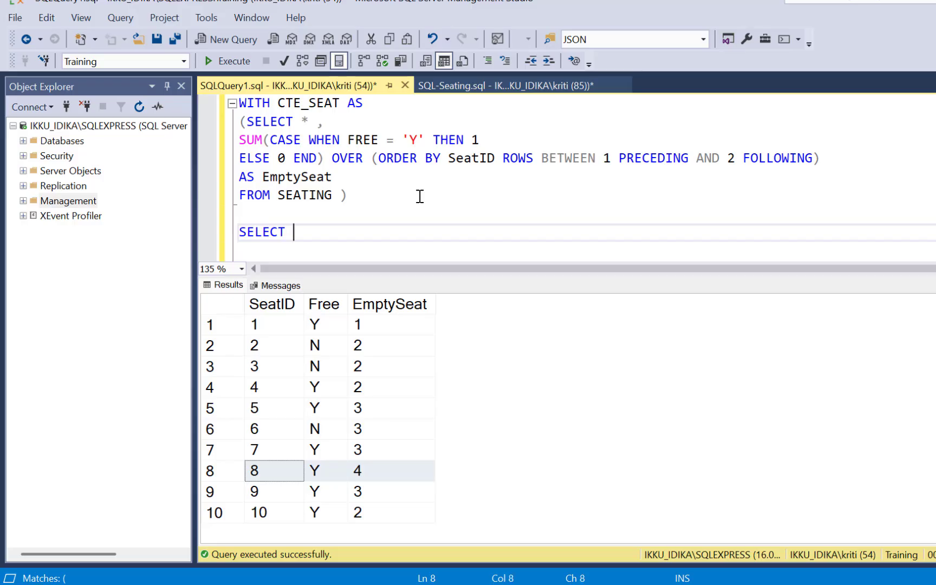
type("SEAT")
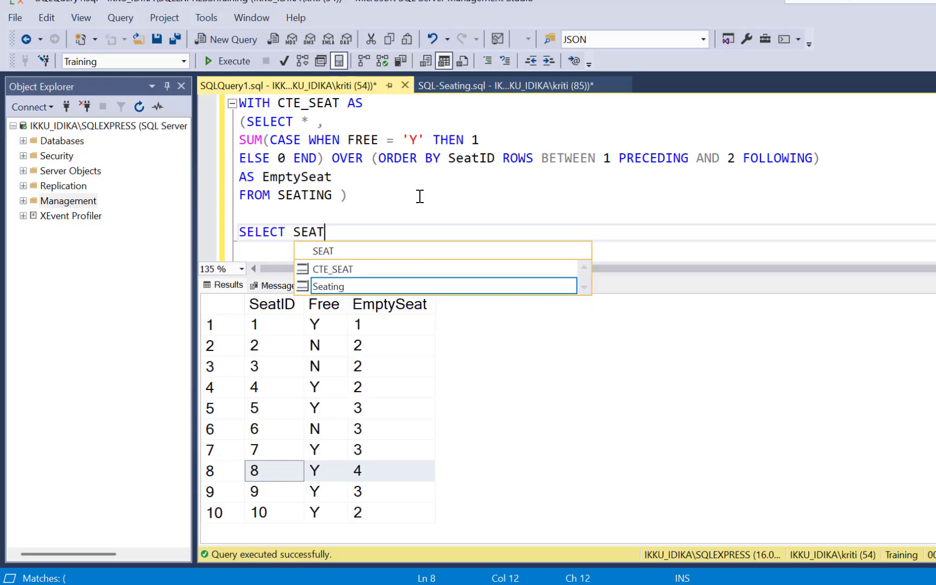
type("ID")
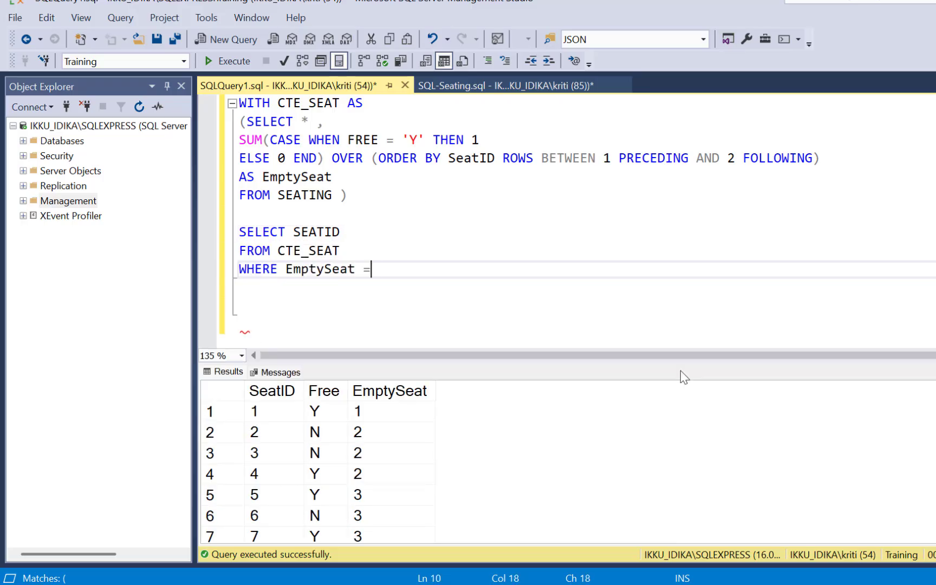
type("4")
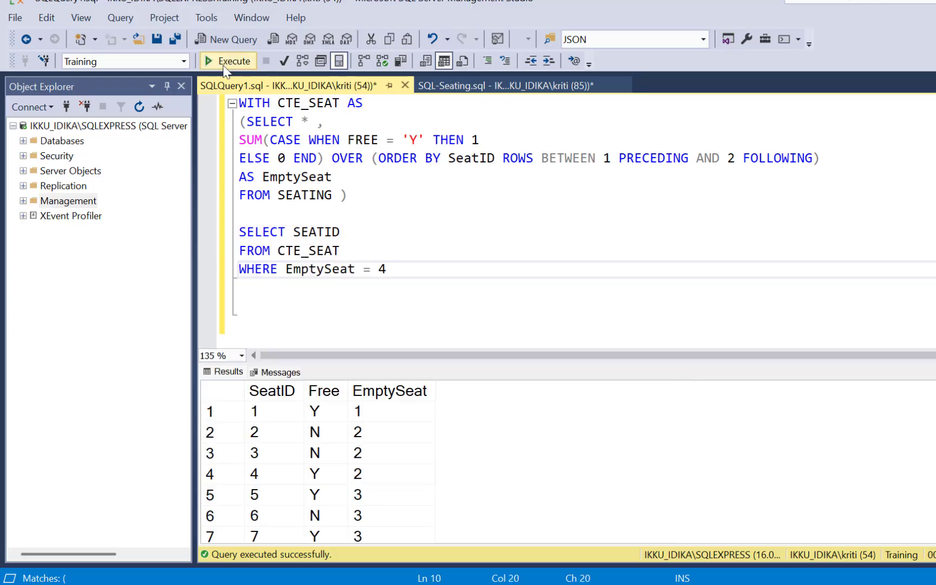
left_click(226, 61)
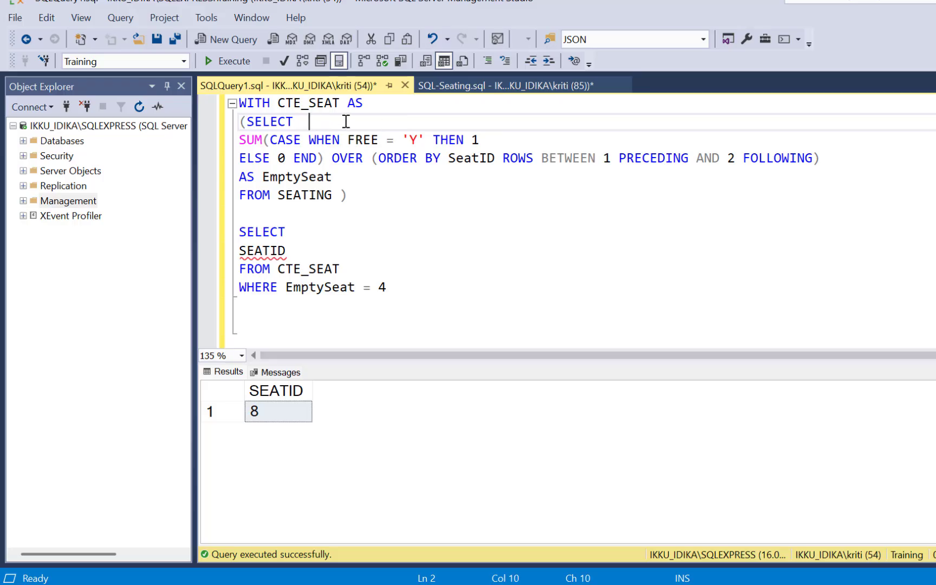
Add LAG(SEATID), SEATID, LEAD(SEATID), LEAD(SEATID,2) OVER (ORDER BY SEATID) as SEAT1–SEAT4
type("LAG(SEA")
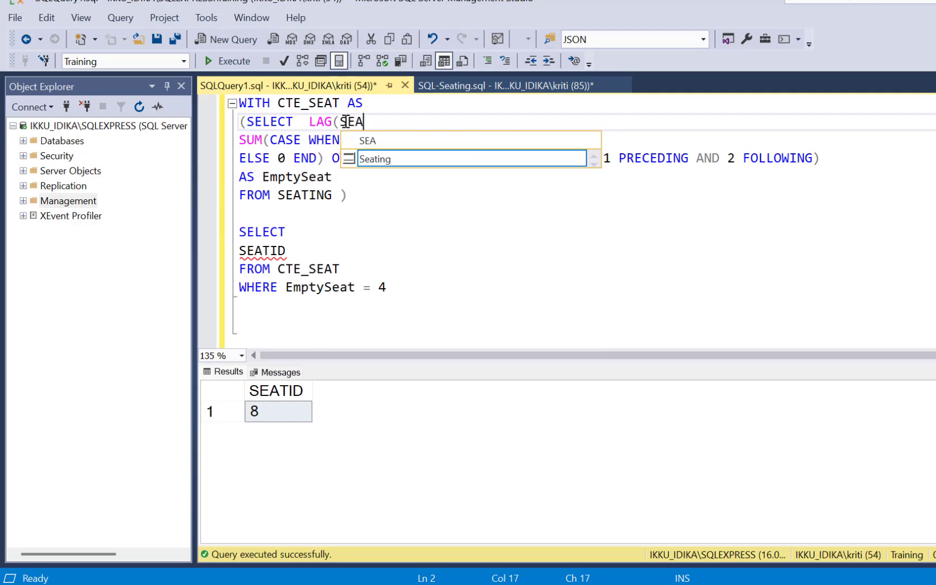
type("TID")
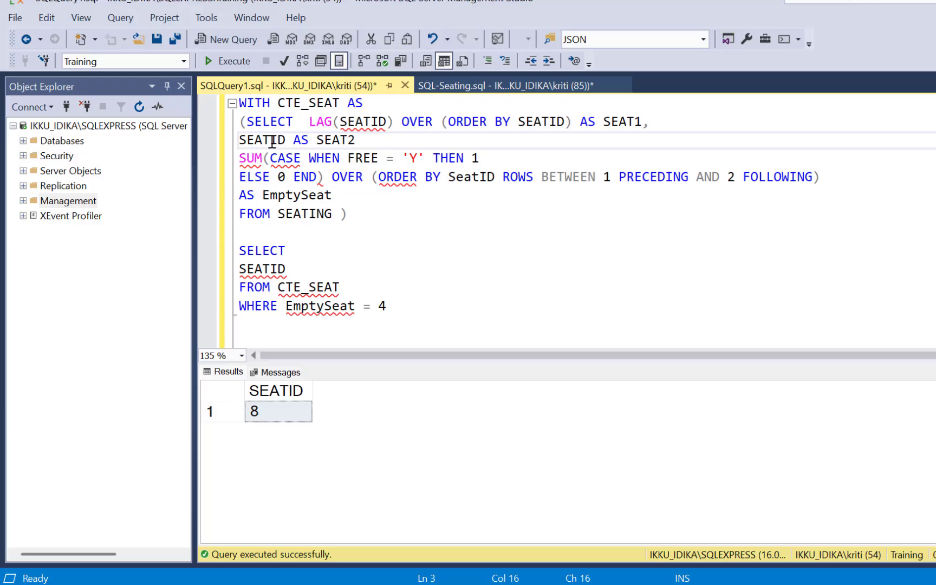
type("LAG(SEATID) OVER (ORDER BY SEATID) AS SEAT1,")
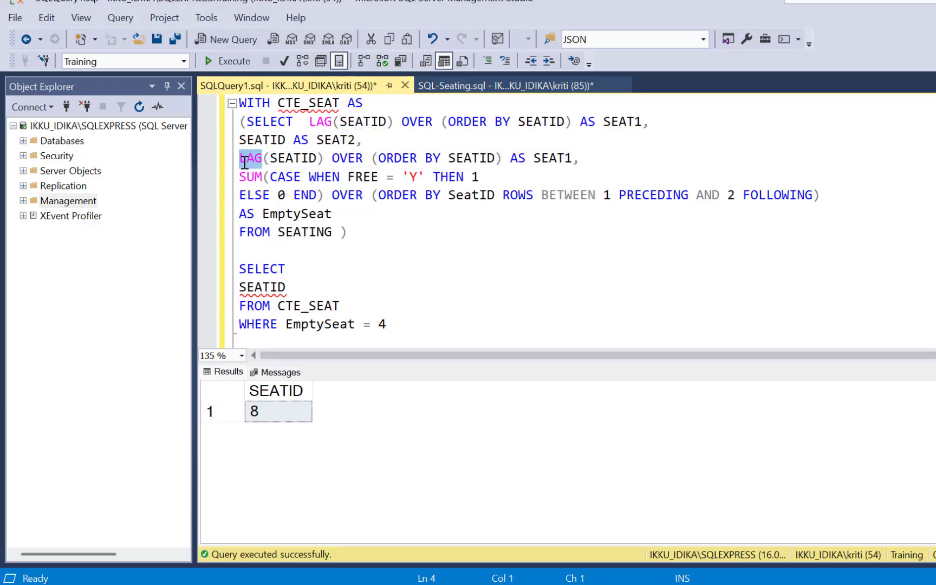
type("LEA")
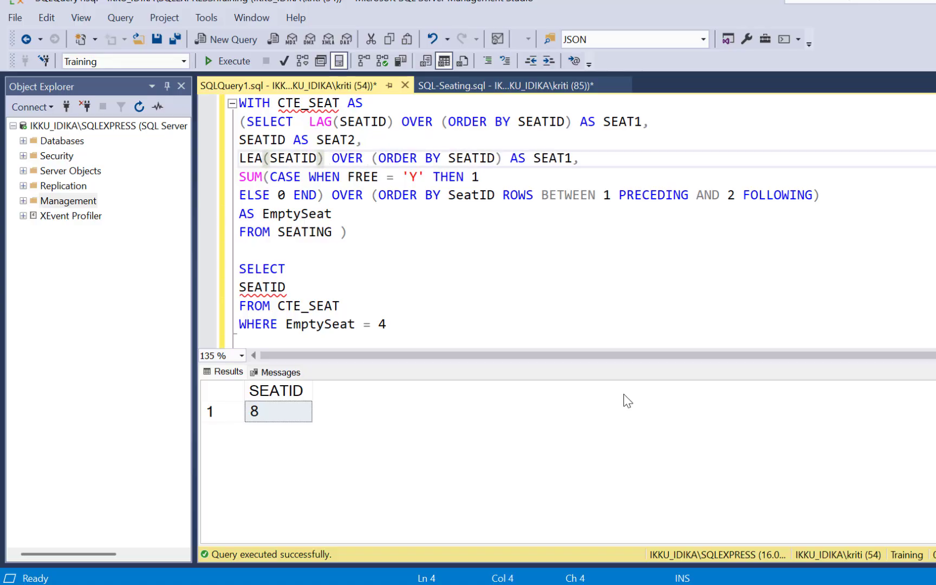
type("D")
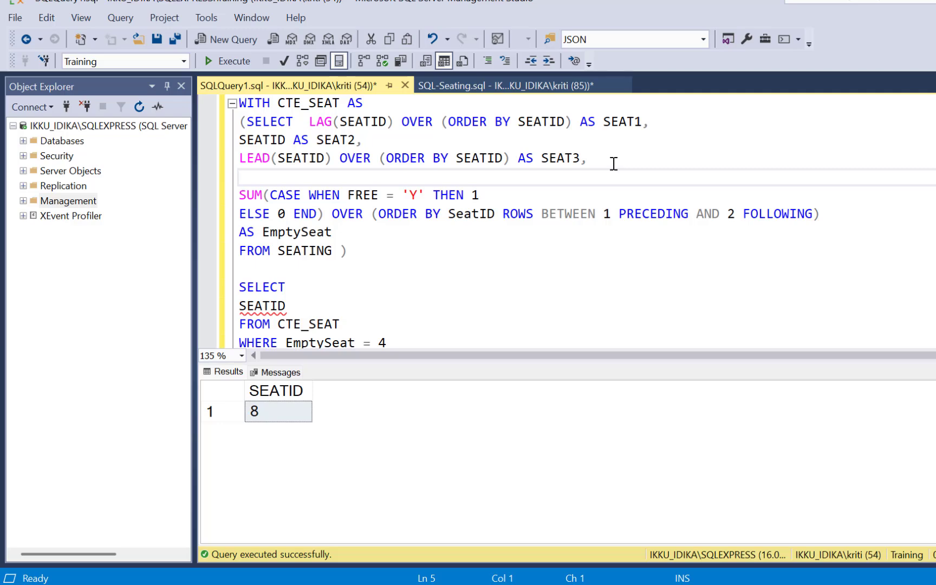
type("LAG(SEATID) OVER (ORDER BY SEATID) AS SEAT1,")
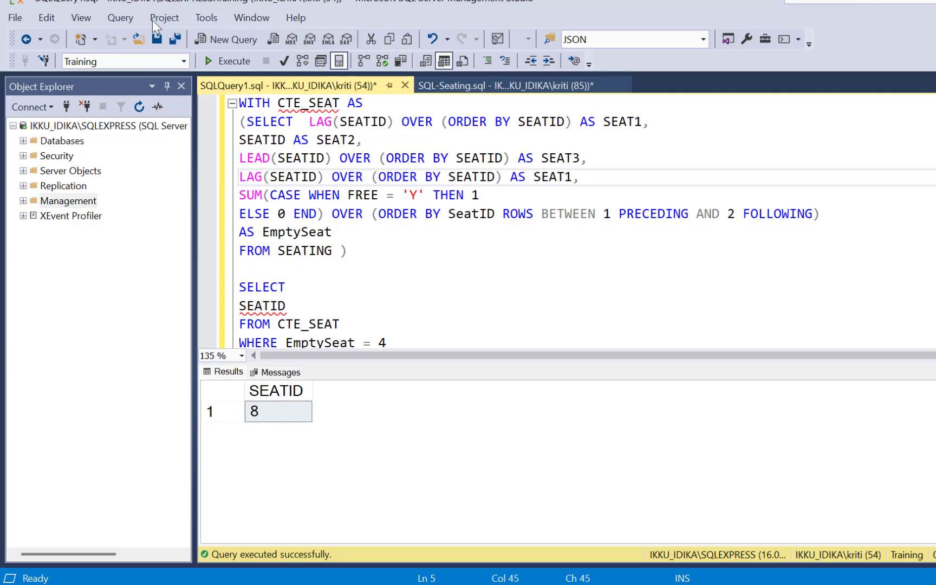
left_click(317, 176)
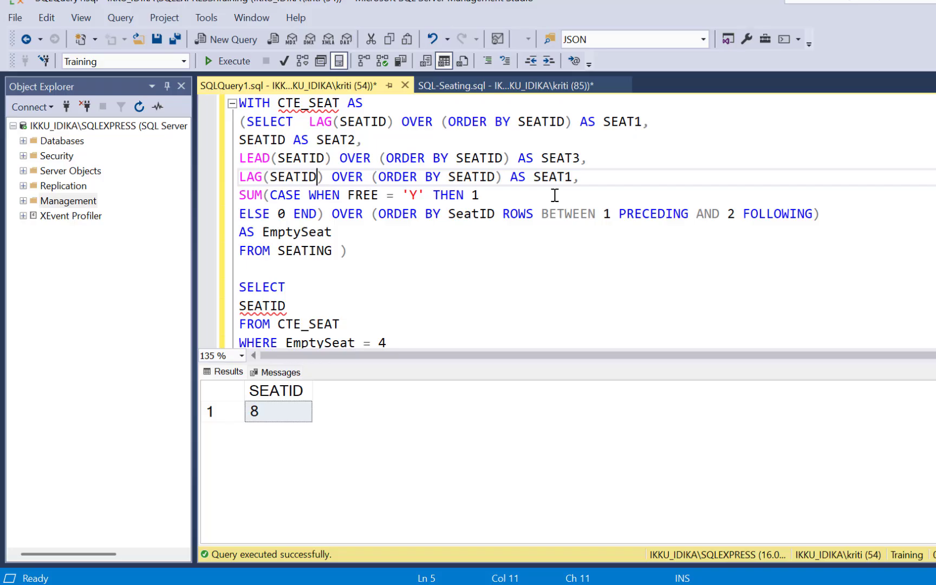
type(",2")
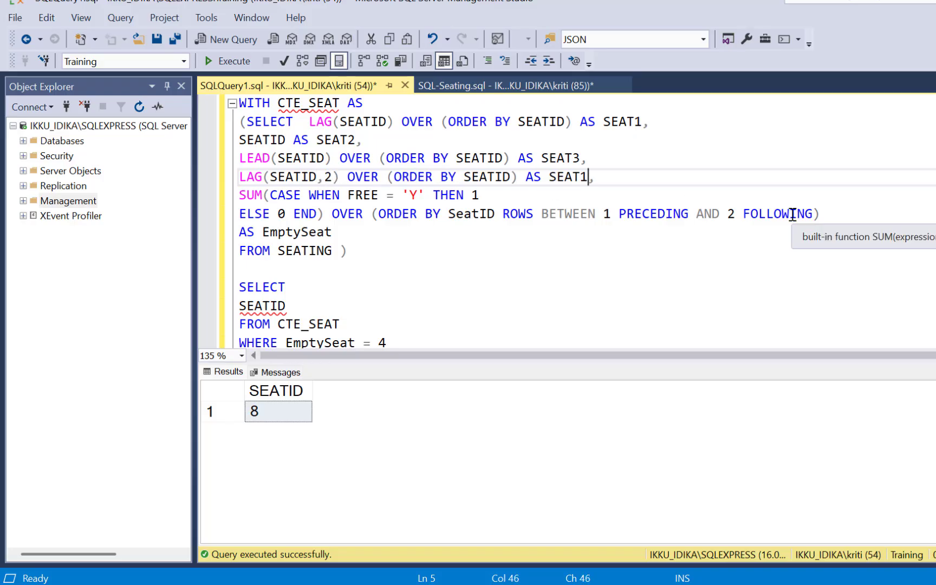
type("4")
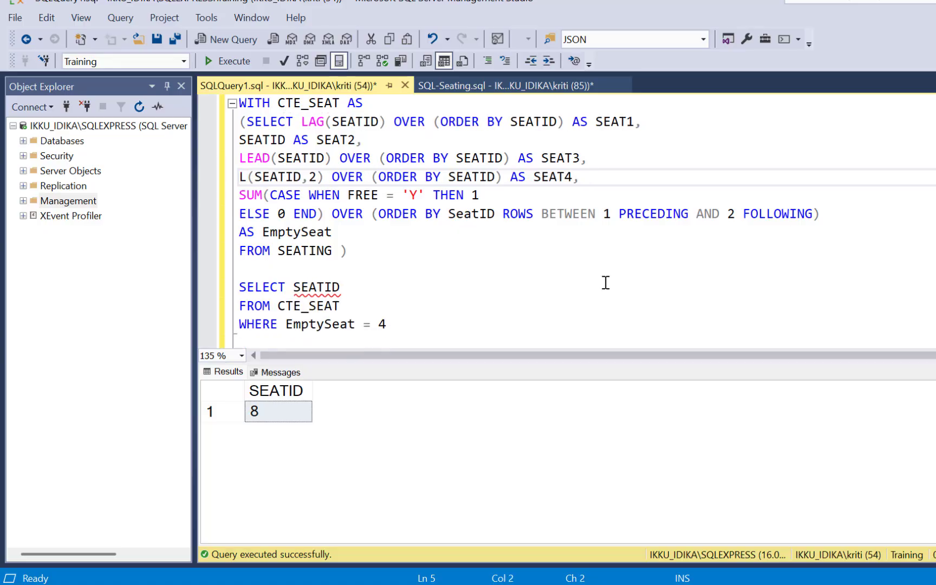
type("EAD")
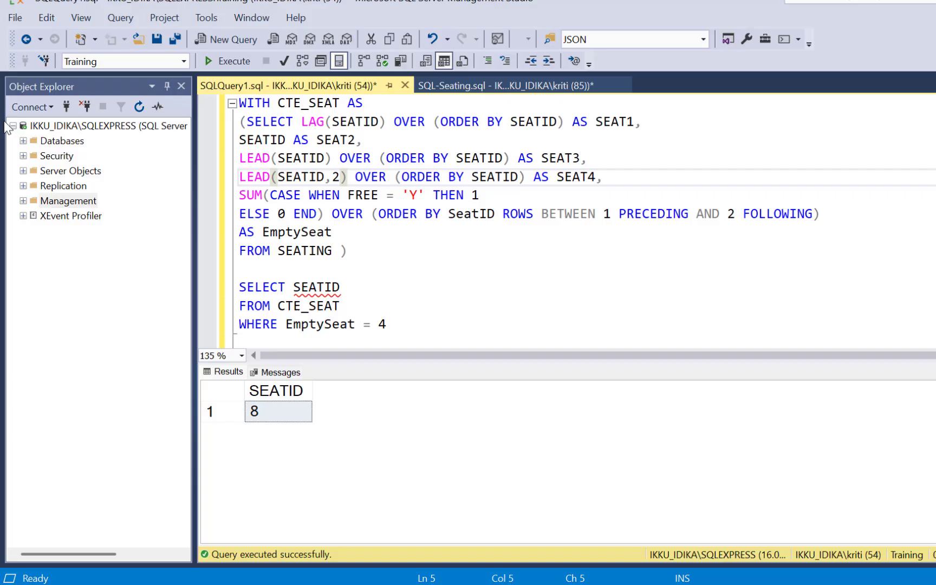
left_click(348, 287)
type("1")
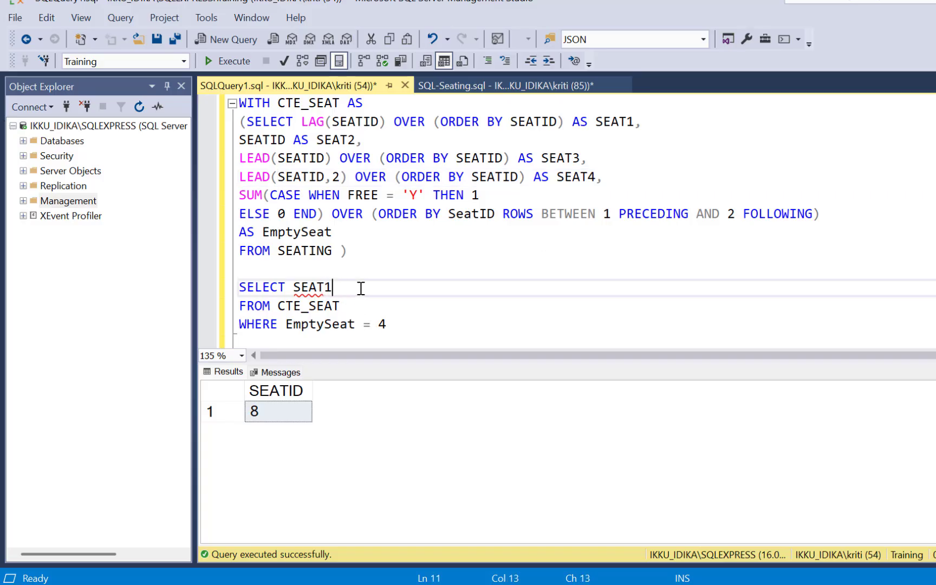
Select SEAT1, SEAT2, SEAT3, SEAT4 from CTE_SEAT and run it, returning seats 7–10
type(", SEAT2, SEAT3, SEAT4")
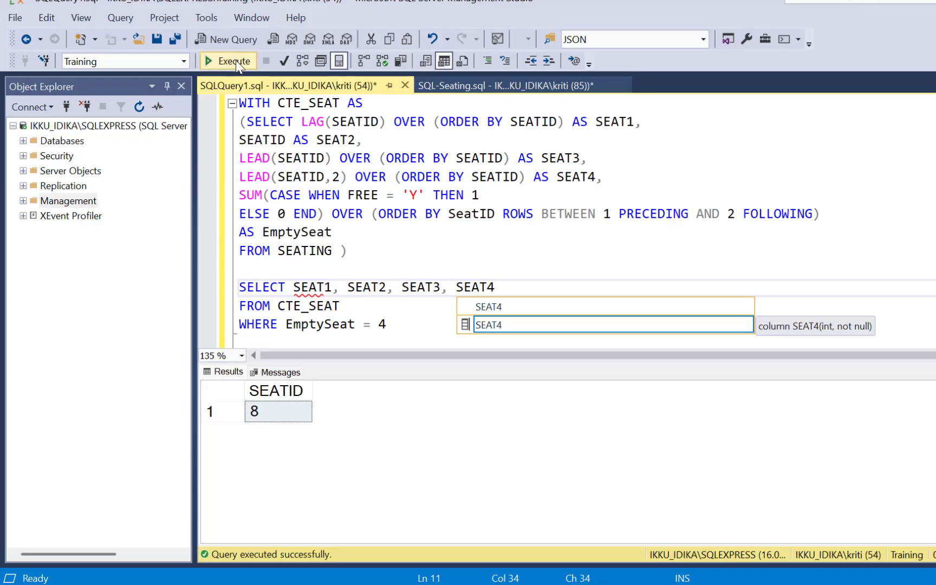
left_click(227, 61)
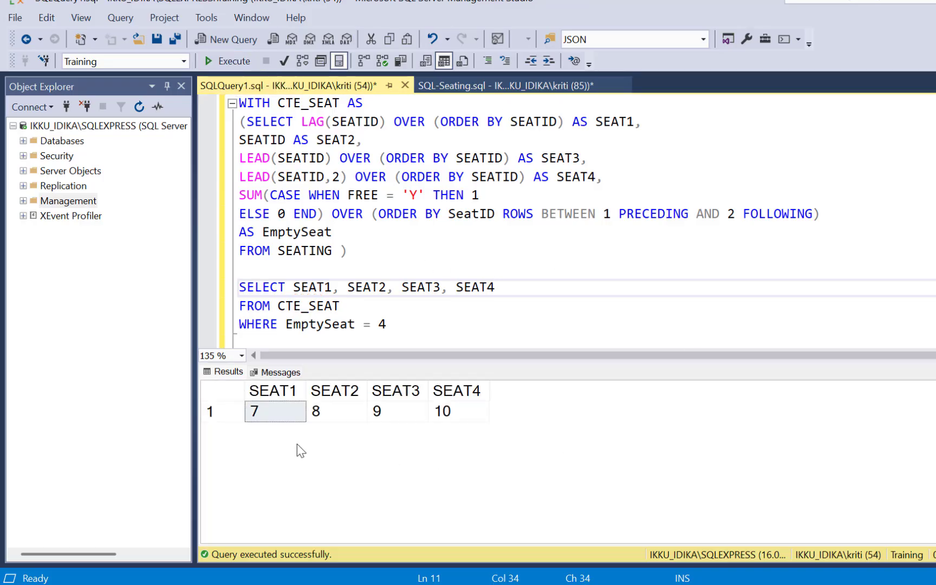